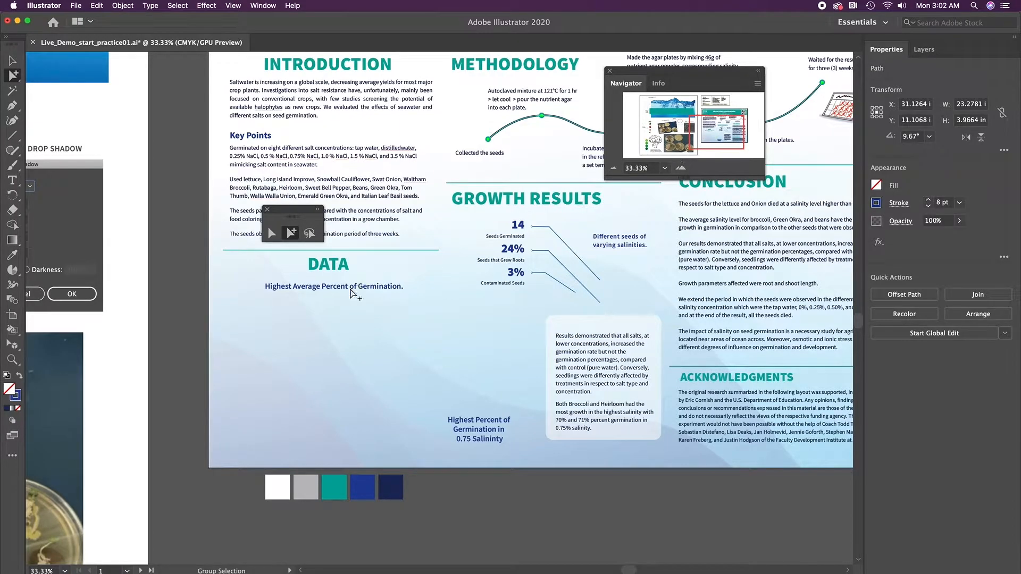
{"action": "mouse_move", "coordinate": [415, 334]}
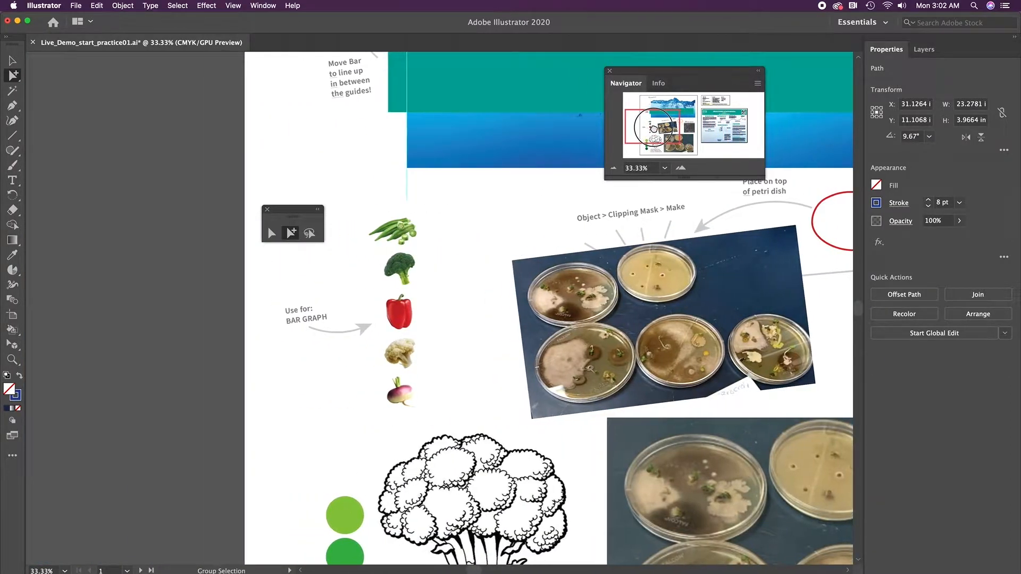
Move the canvas to the vegetable images labeled 'Use for: BAR GRAPH'
{"action": "left_click", "coordinate": [400, 357]}
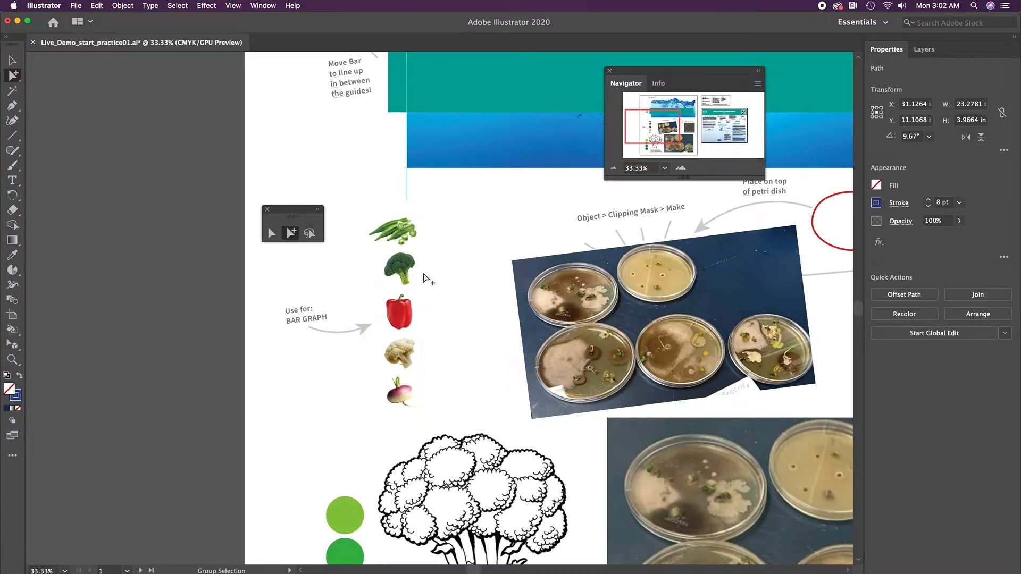
{"action": "mouse_move", "coordinate": [448, 387]}
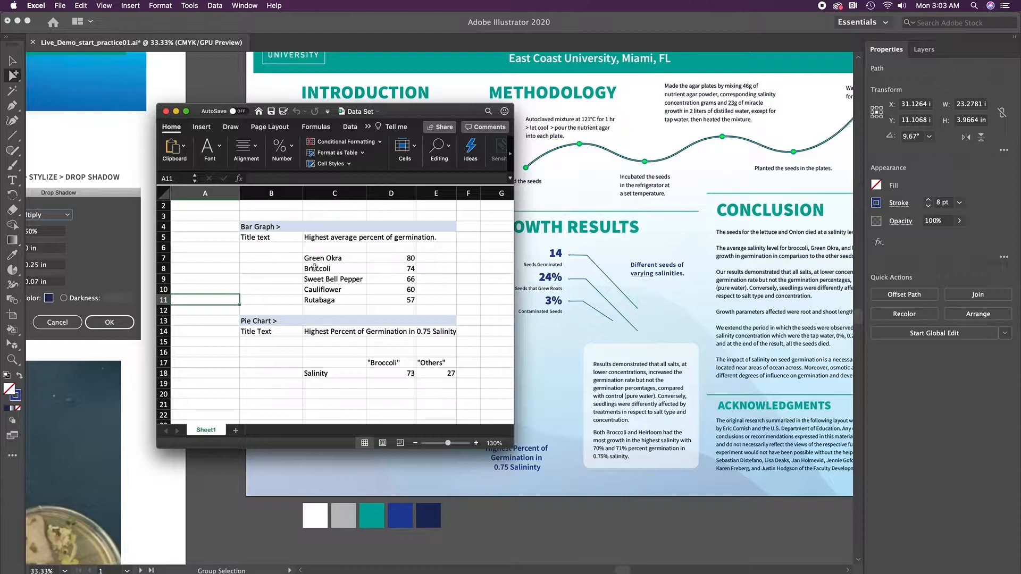
Select the Bar Graph vegetable data cells, starting from Green Okra and Broccoli
{"action": "left_click_drag", "start_coordinate": [334, 258], "coordinate": [334, 268]}
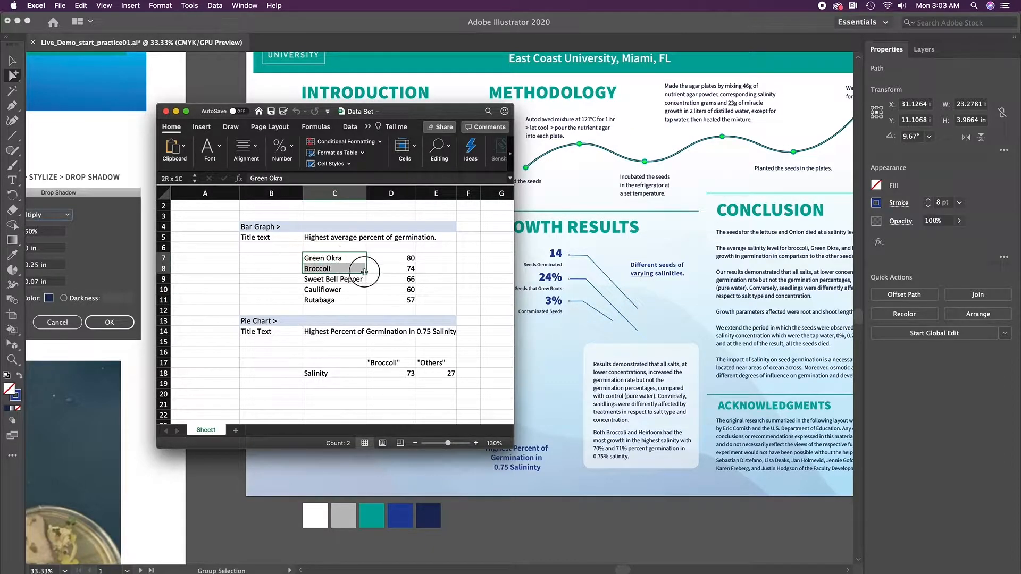
{"action": "left_click_drag", "start_coordinate": [334, 257], "coordinate": [391, 299]}
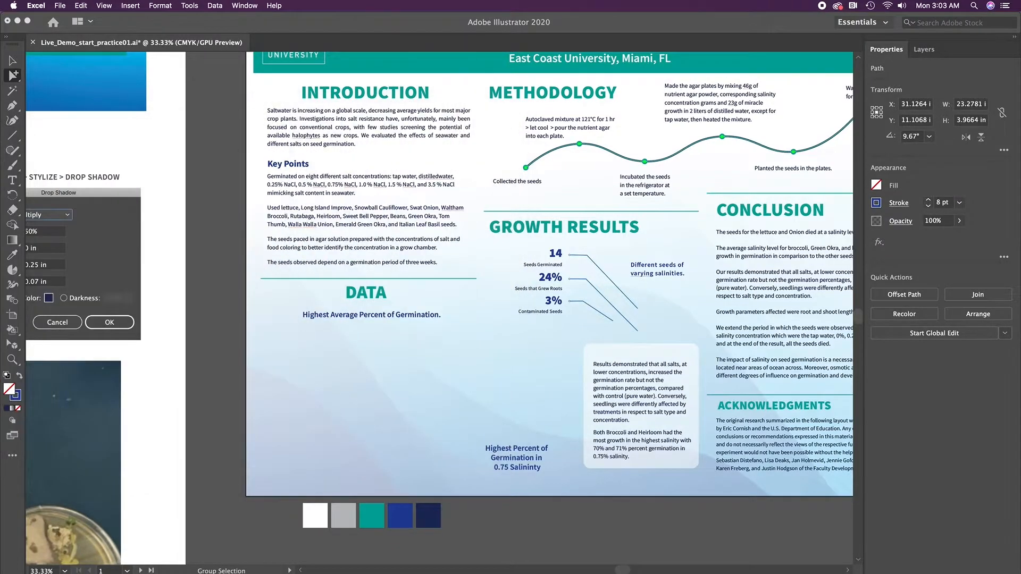
{"action": "mouse_move", "coordinate": [247, 229]}
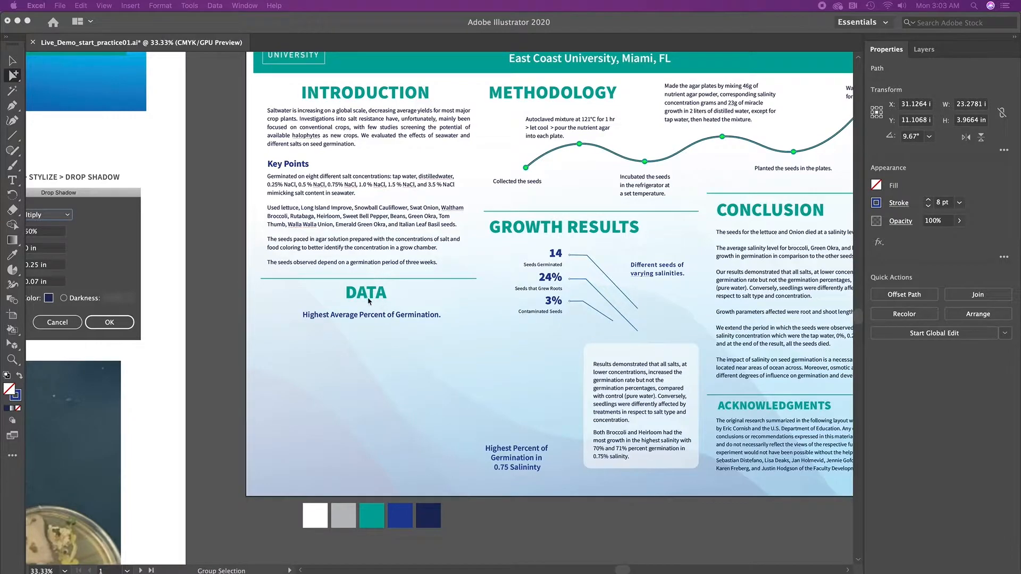
{"action": "mouse_move", "coordinate": [372, 338]}
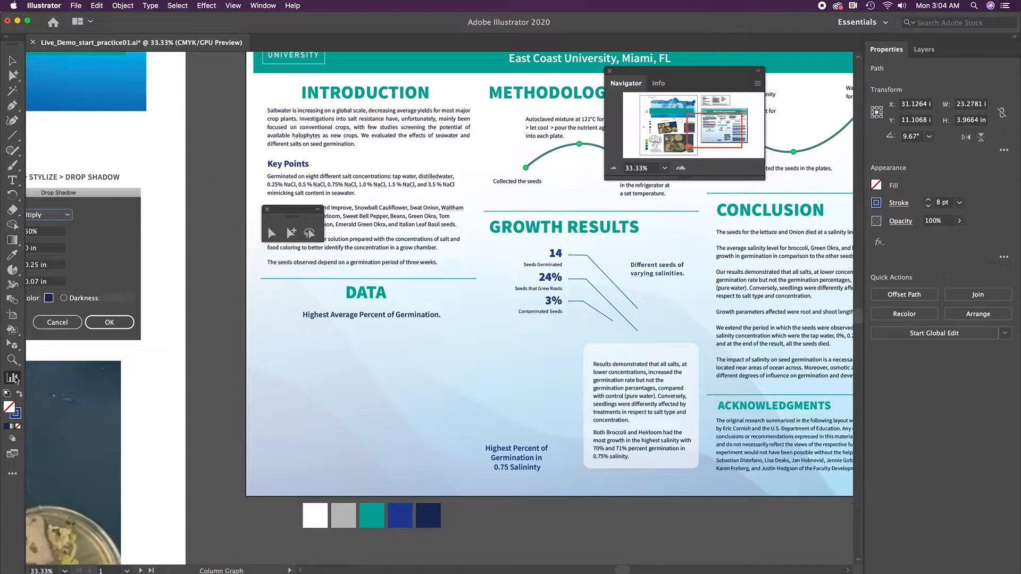
{"action": "mouse_move", "coordinate": [13, 378]}
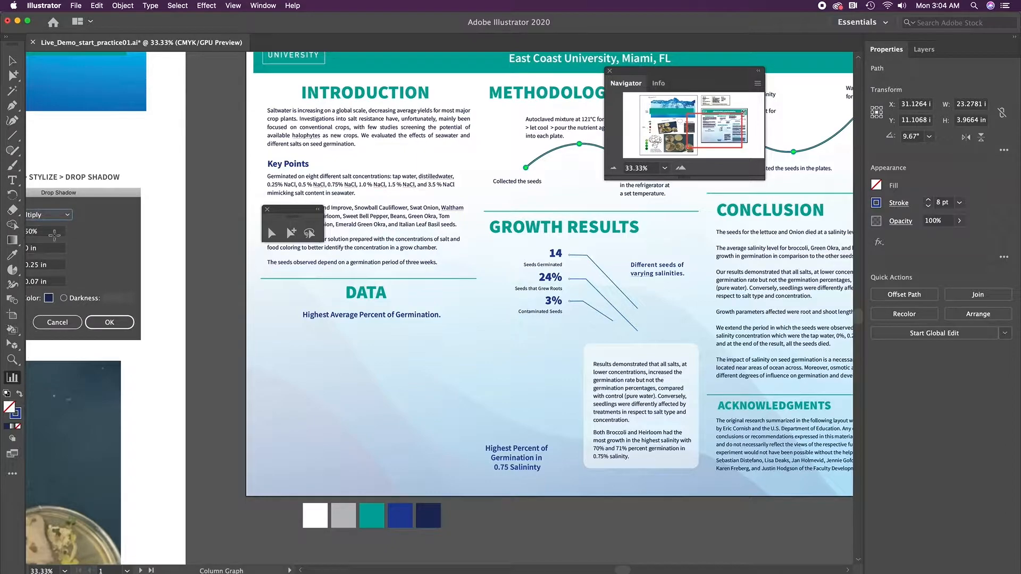
Choose the horizontal Bar graph type with Value Axis On Bottom Side
{"action": "left_click", "coordinate": [122, 5]}
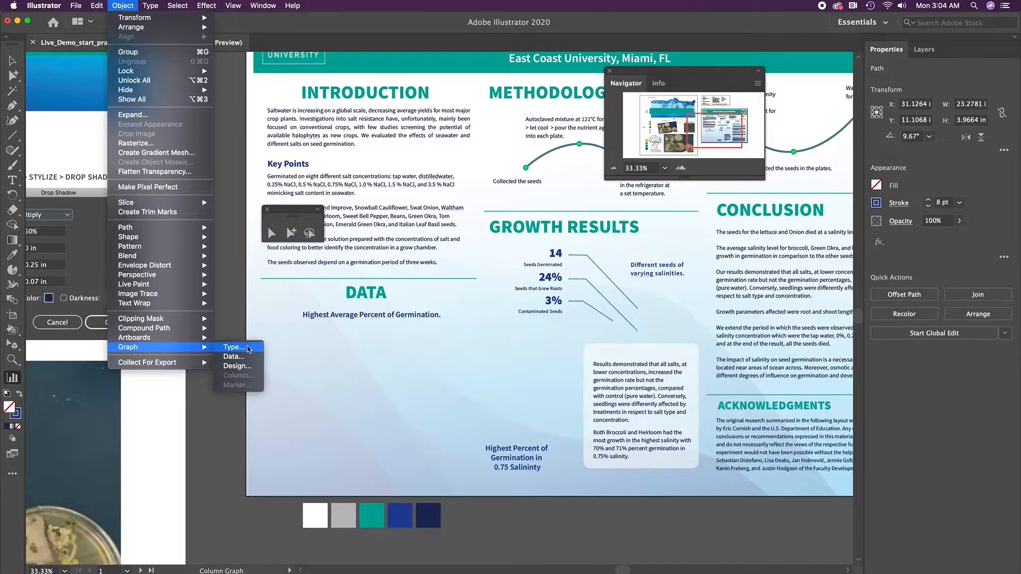
{"action": "left_click", "coordinate": [234, 347]}
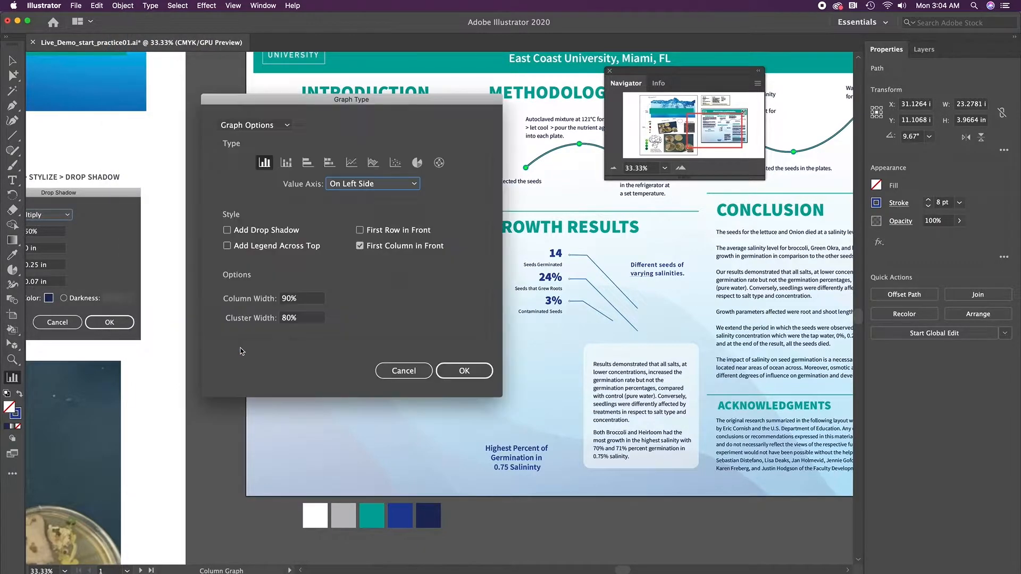
{"action": "mouse_move", "coordinate": [307, 162]}
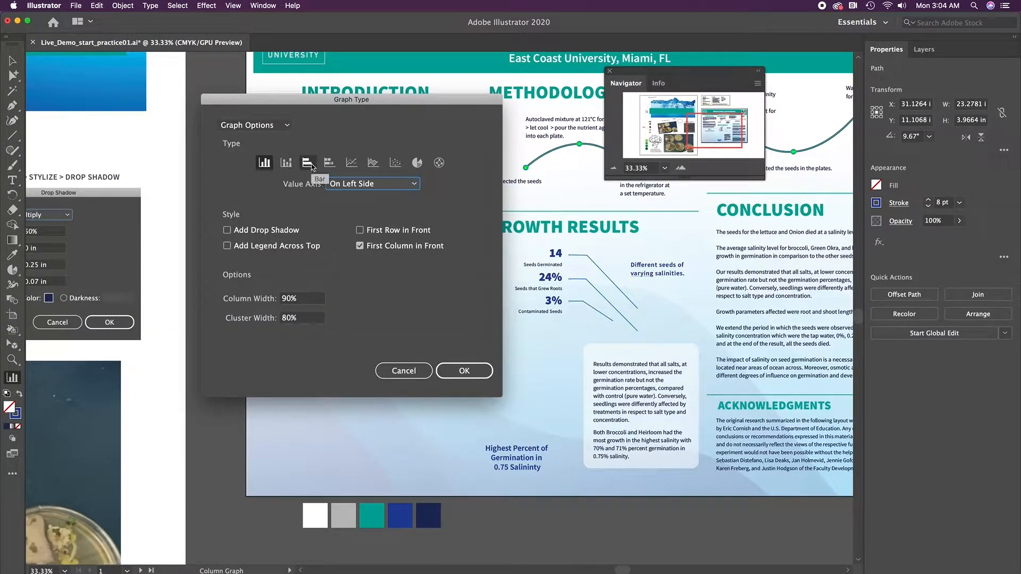
{"action": "left_click", "coordinate": [307, 163]}
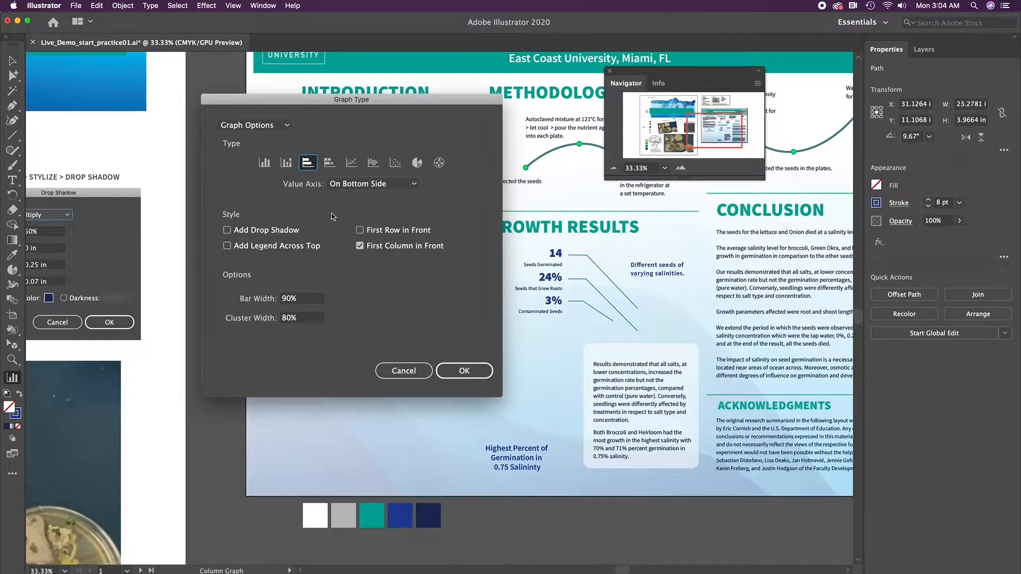
{"action": "left_click_drag", "start_coordinate": [351, 99], "coordinate": [425, 132]}
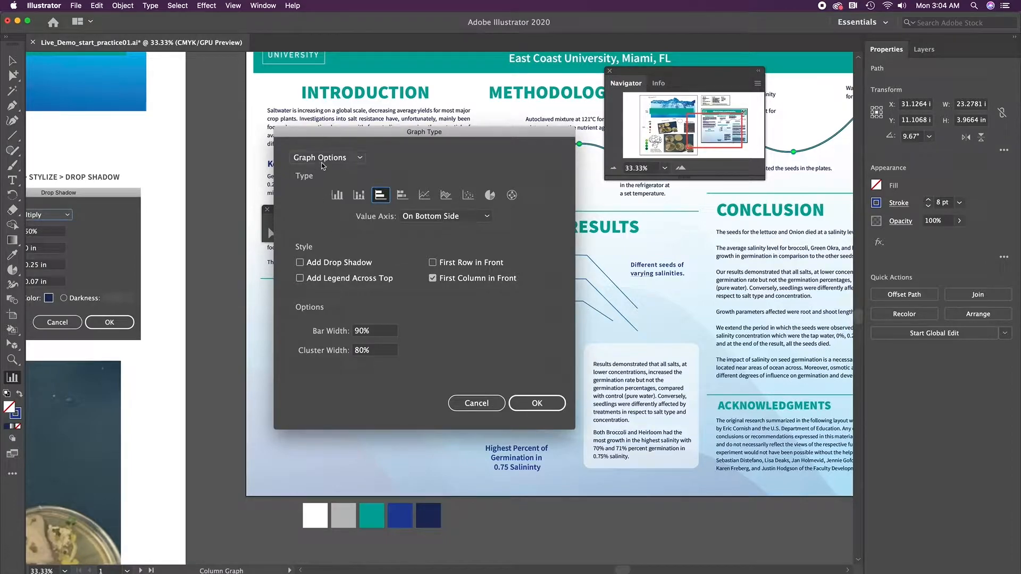
Make the value axis tick marks span the full graph width
{"action": "left_click", "coordinate": [327, 157]}
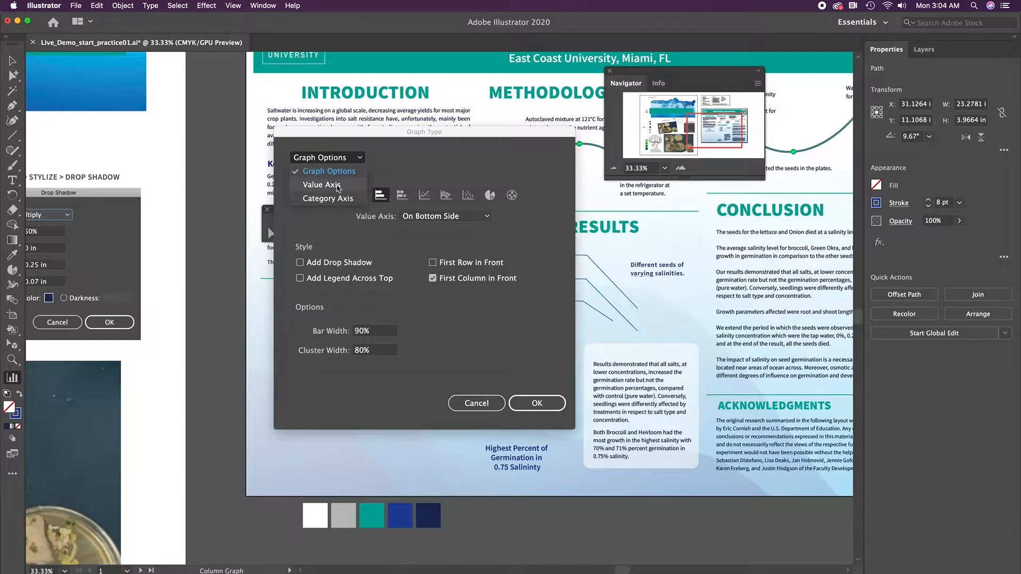
{"action": "left_click", "coordinate": [320, 185]}
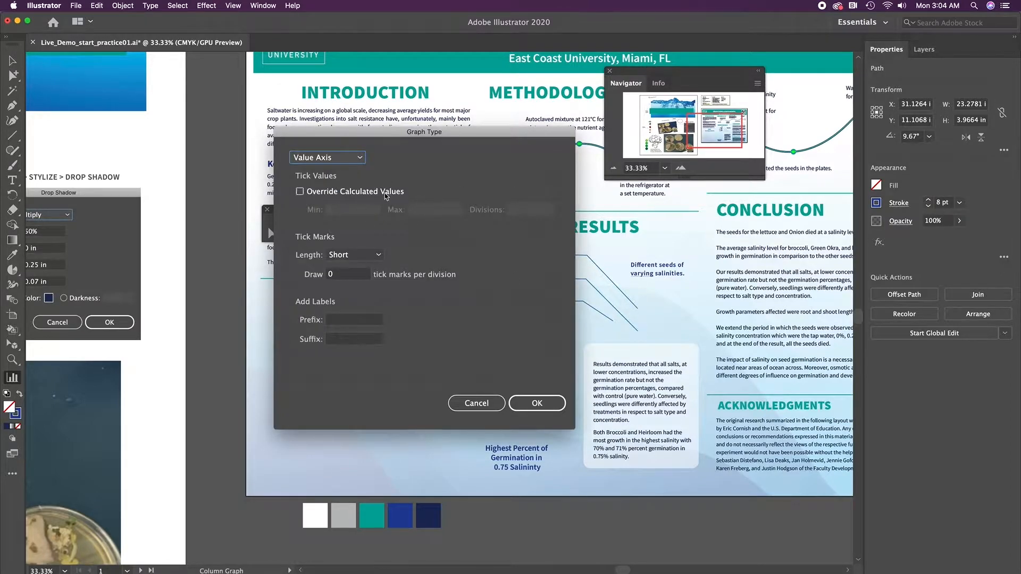
{"action": "mouse_move", "coordinate": [313, 247]}
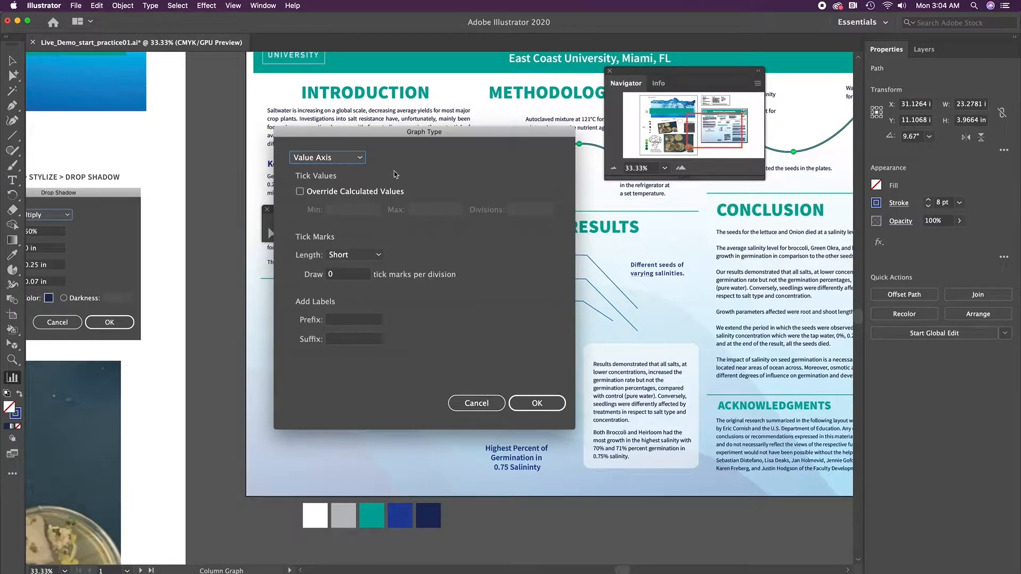
{"action": "mouse_move", "coordinate": [397, 339]}
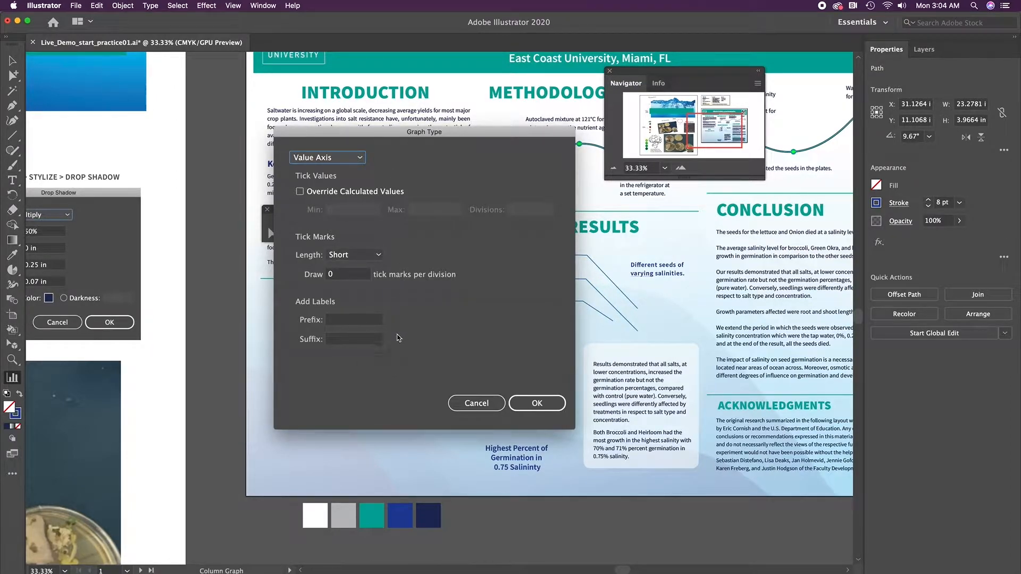
{"action": "left_click", "coordinate": [355, 255]}
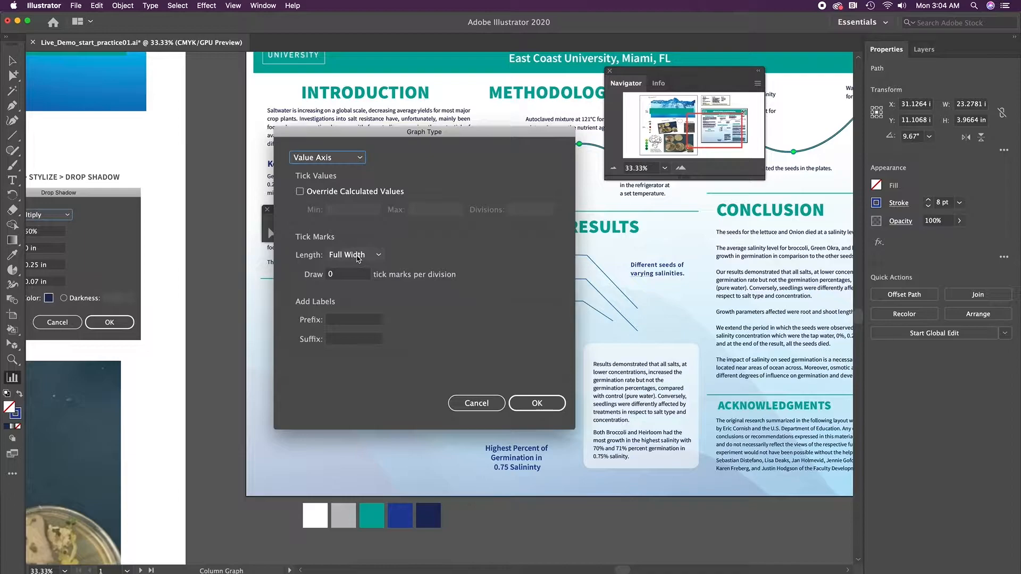
{"action": "left_click", "coordinate": [354, 254]}
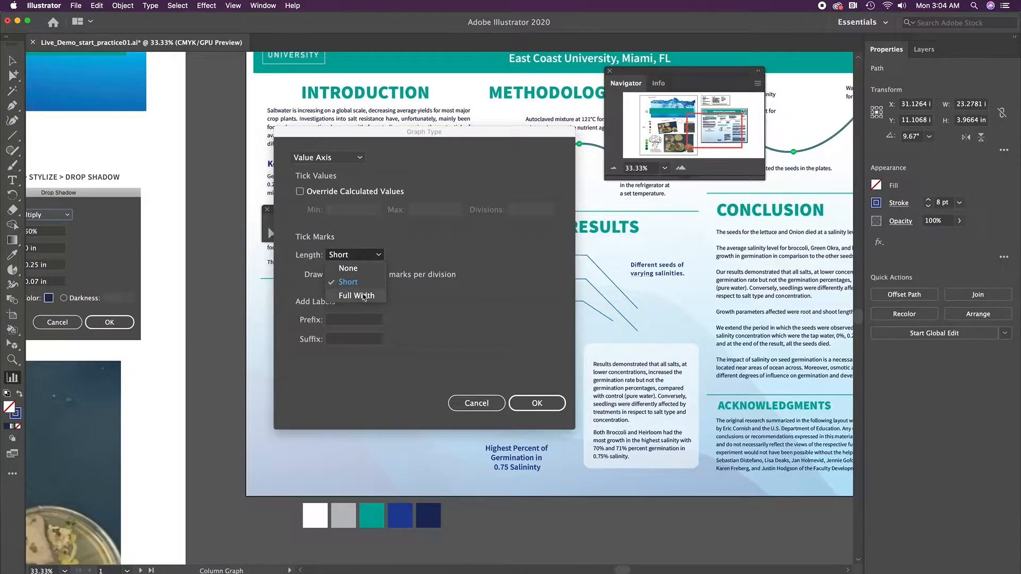
{"action": "left_click", "coordinate": [357, 295]}
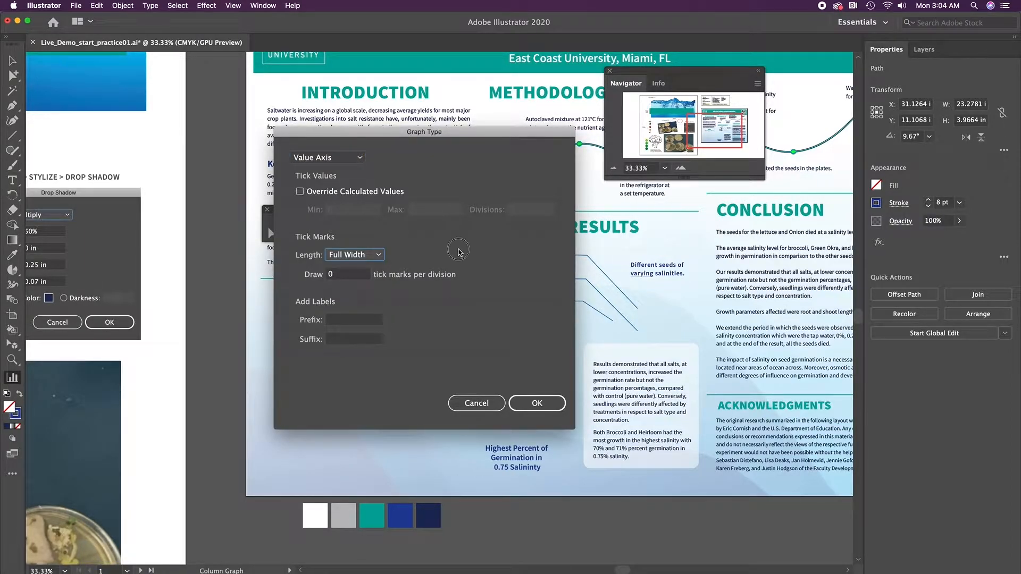
Set category axis tick mark length to None and confirm the graph settings
{"action": "left_click", "coordinate": [328, 157]}
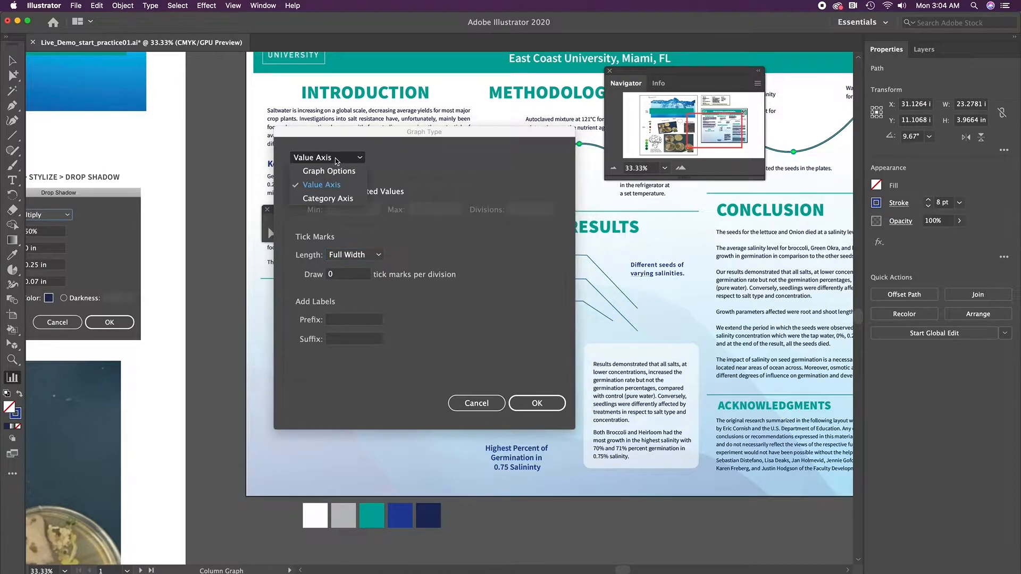
{"action": "left_click", "coordinate": [328, 198]}
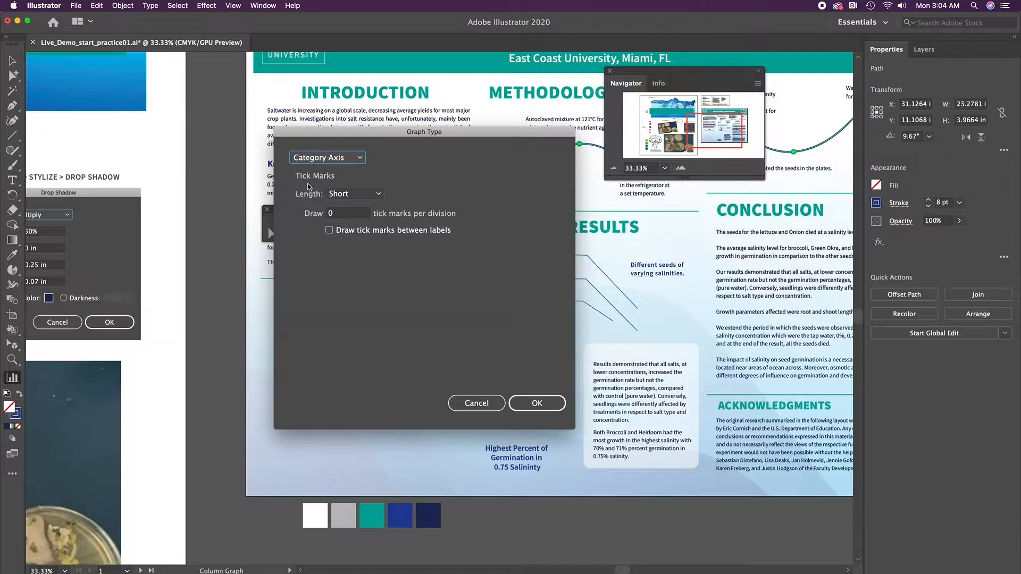
{"action": "left_click", "coordinate": [354, 193]}
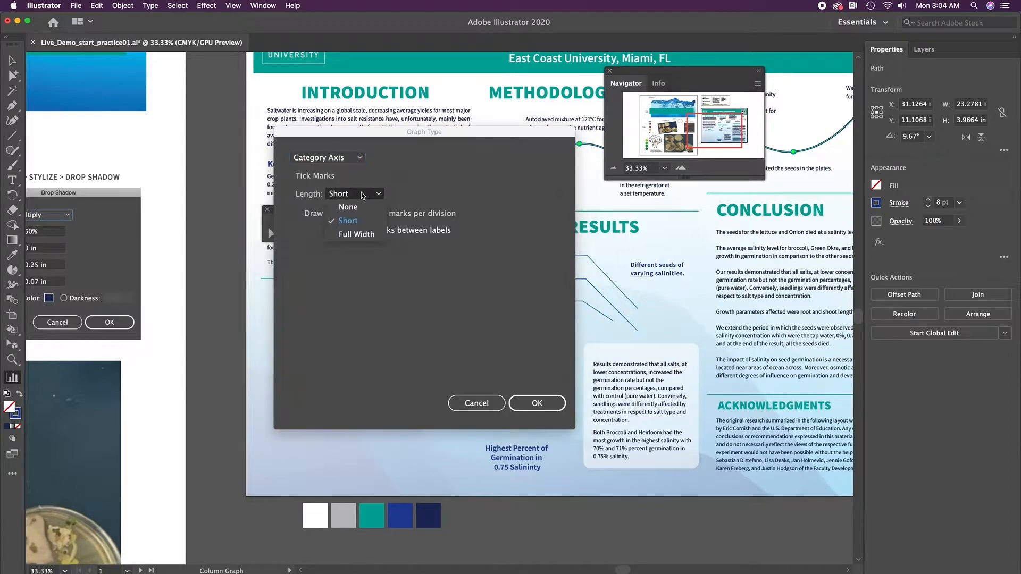
{"action": "left_click", "coordinate": [348, 206]}
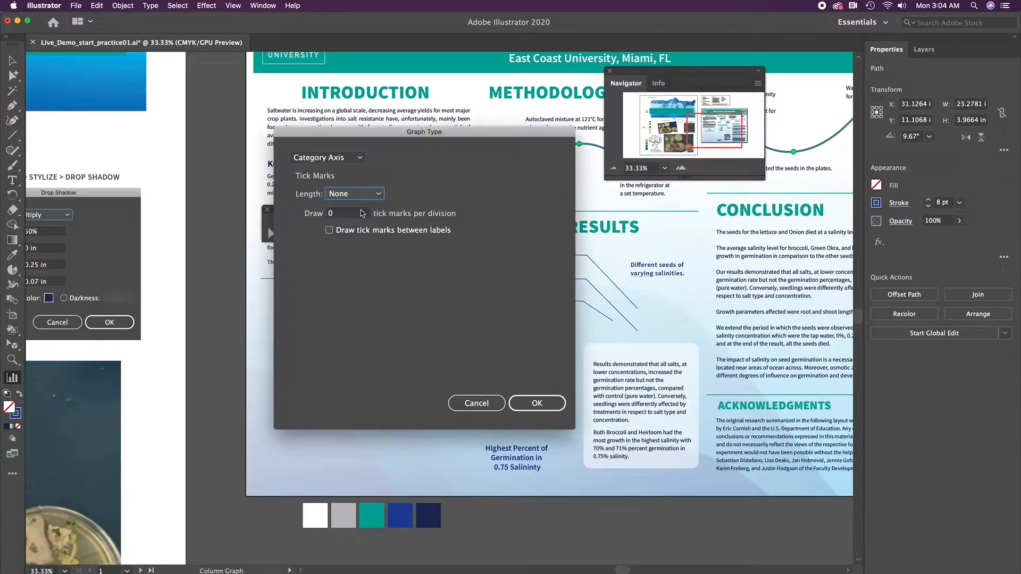
{"action": "left_click", "coordinate": [327, 157]}
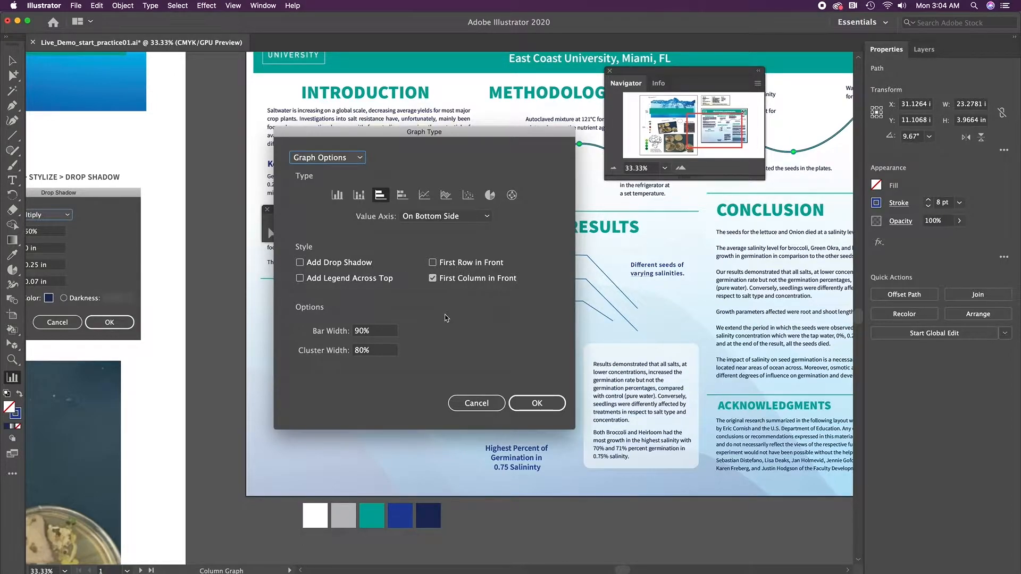
{"action": "mouse_move", "coordinate": [524, 374]}
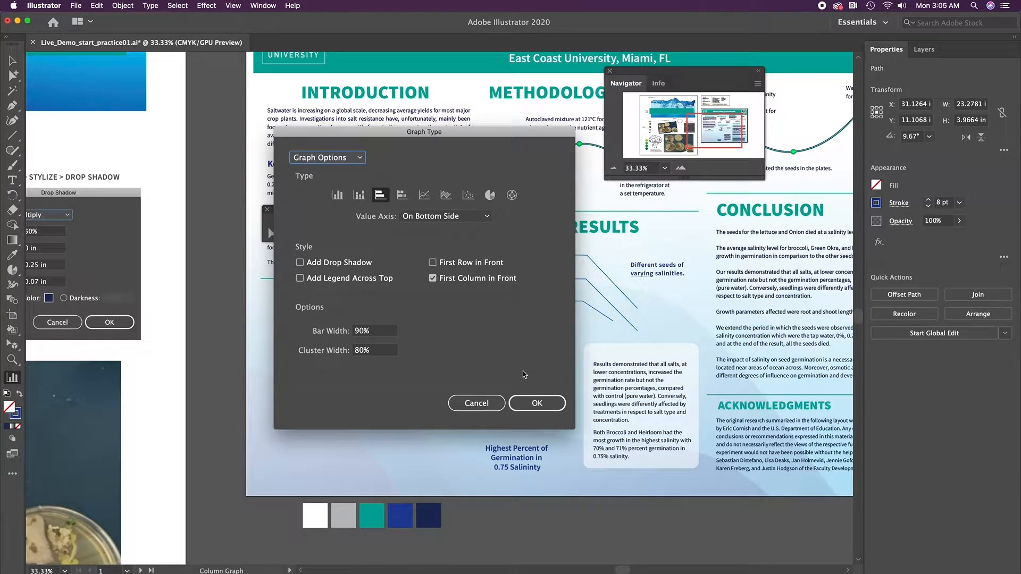
{"action": "left_click", "coordinate": [536, 403]}
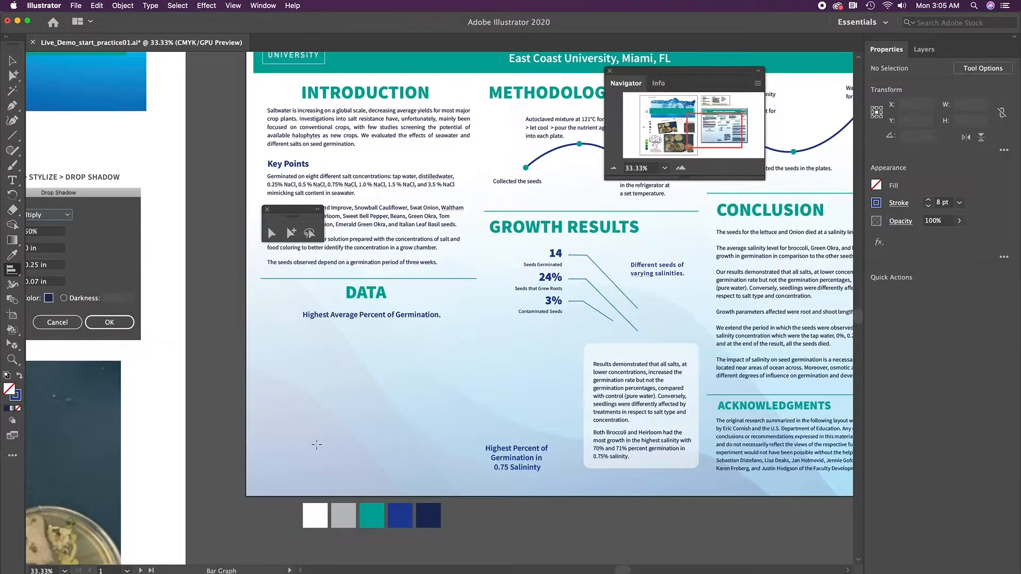
{"action": "mouse_move", "coordinate": [571, 384]}
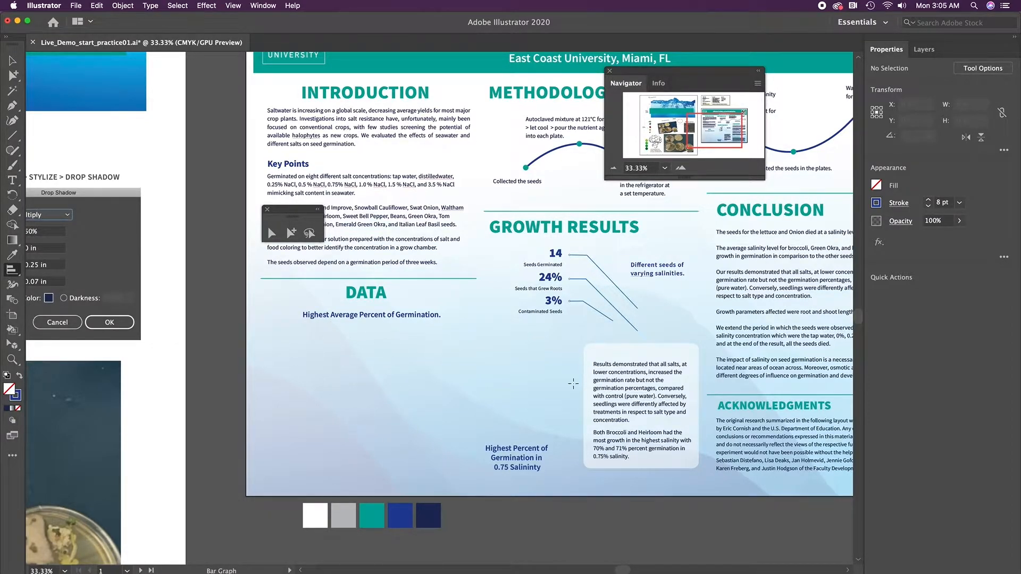
Open the Layers panel to show the poster's layer list
{"action": "left_click", "coordinate": [923, 49]}
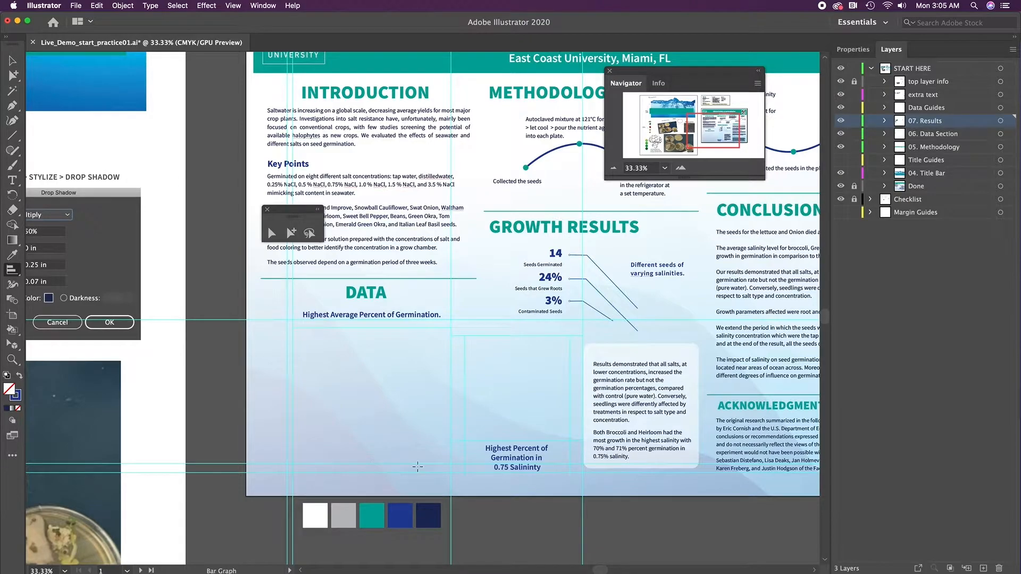
{"action": "mouse_move", "coordinate": [348, 348]}
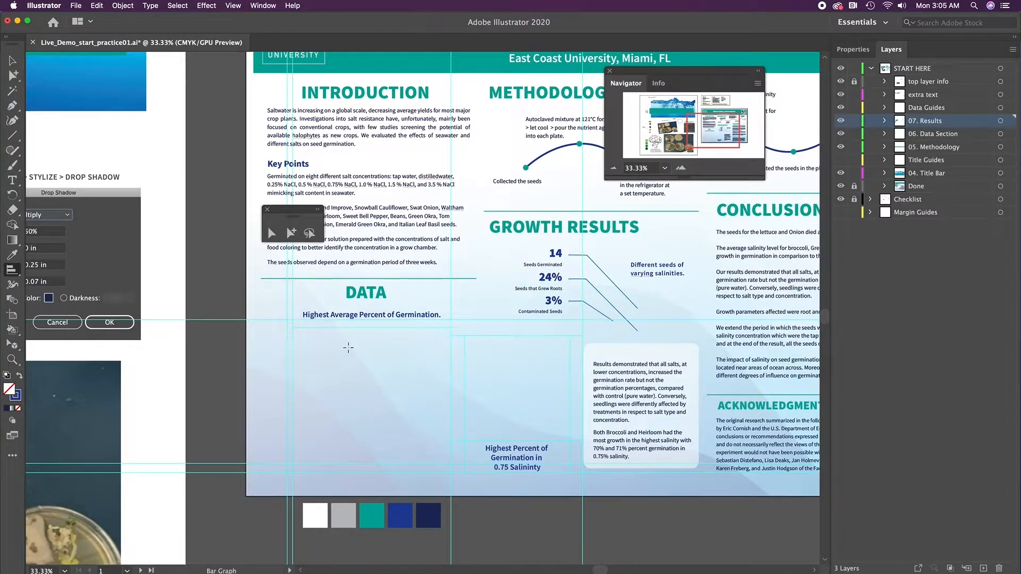
{"action": "mouse_move", "coordinate": [348, 371]}
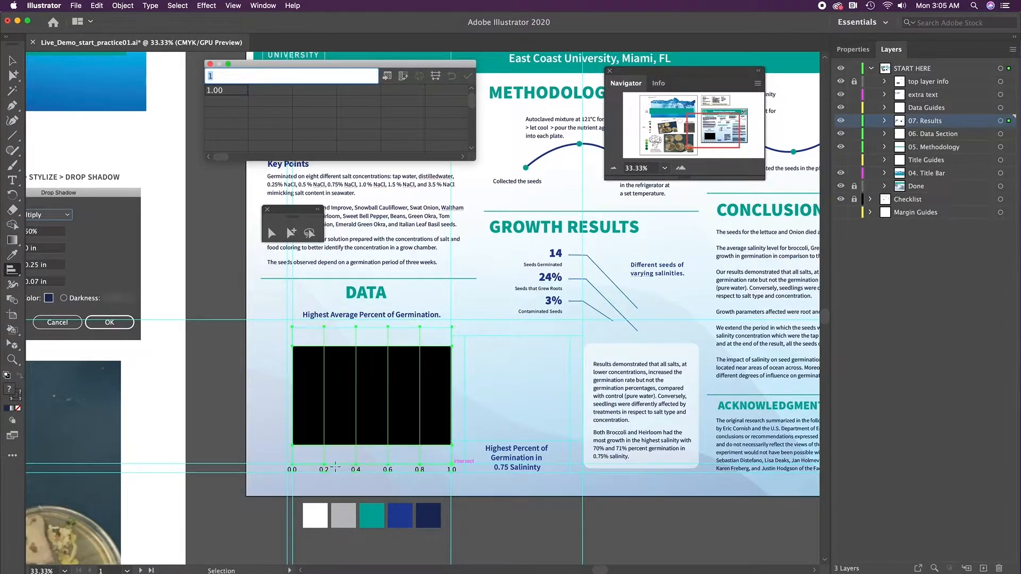
{"action": "mouse_move", "coordinate": [279, 352]}
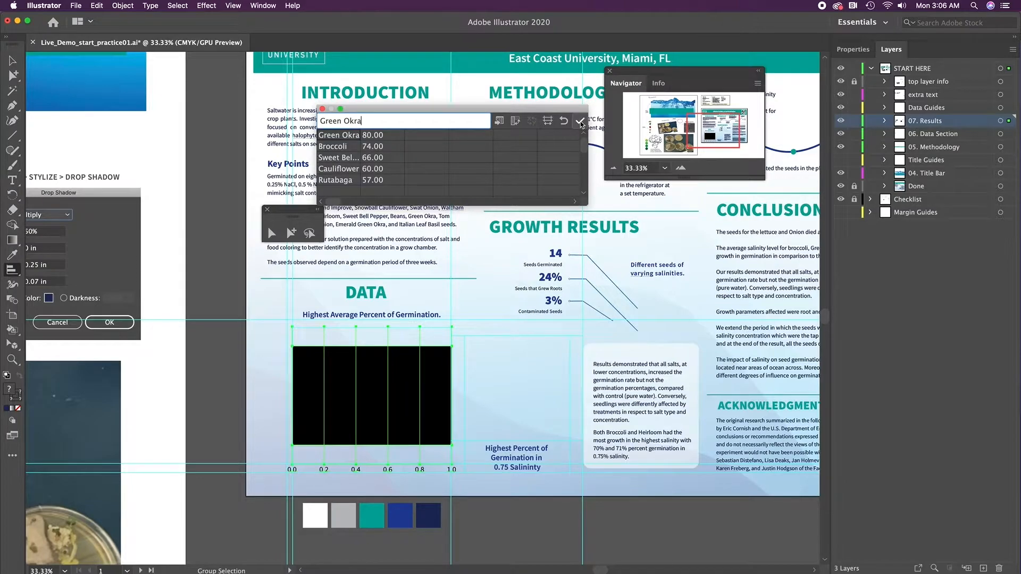
Apply the entered crop names and germination values to the new bar graph
{"action": "left_click", "coordinate": [580, 122]}
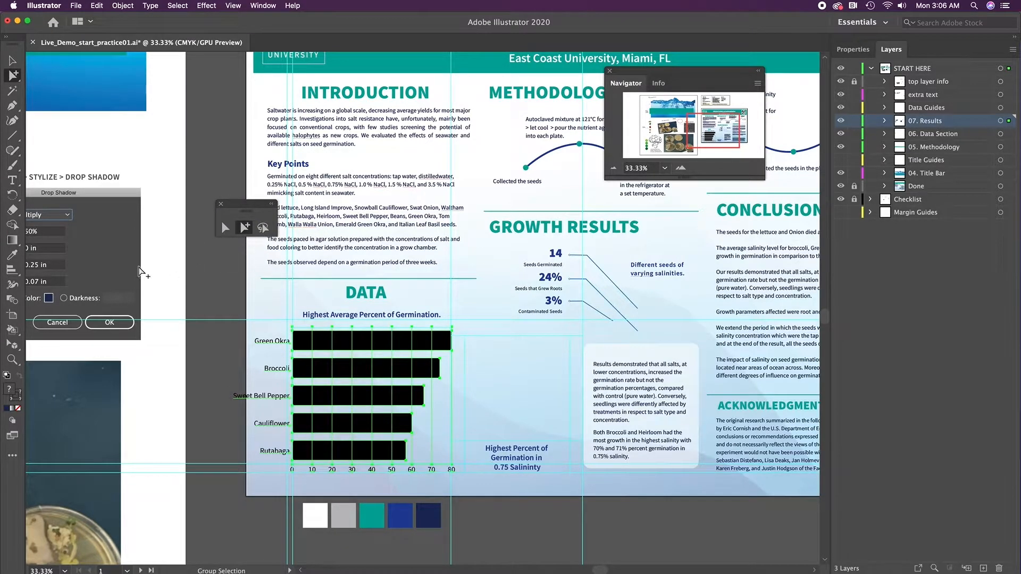
{"action": "mouse_move", "coordinate": [514, 249]}
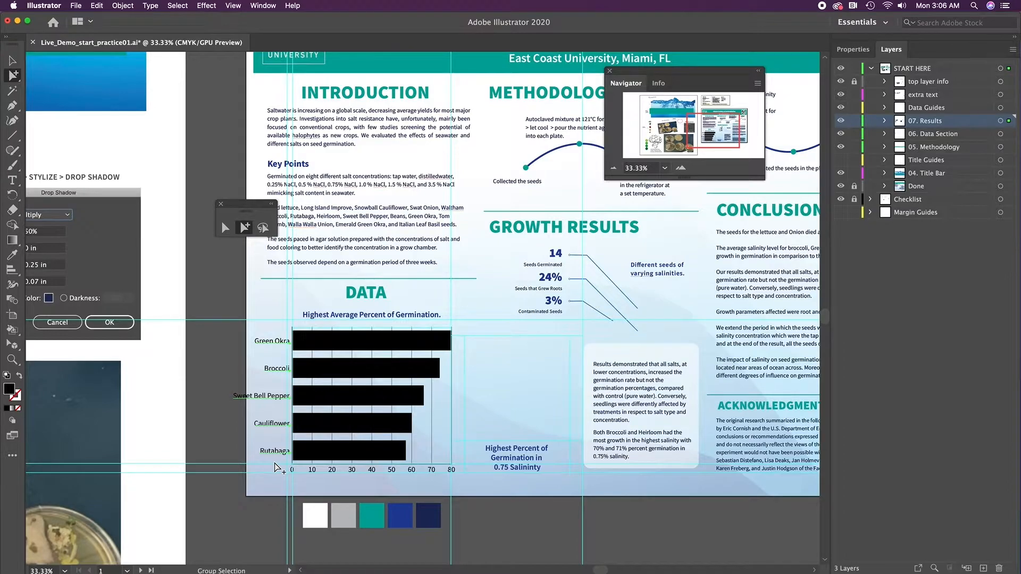
{"action": "mouse_move", "coordinate": [514, 361]}
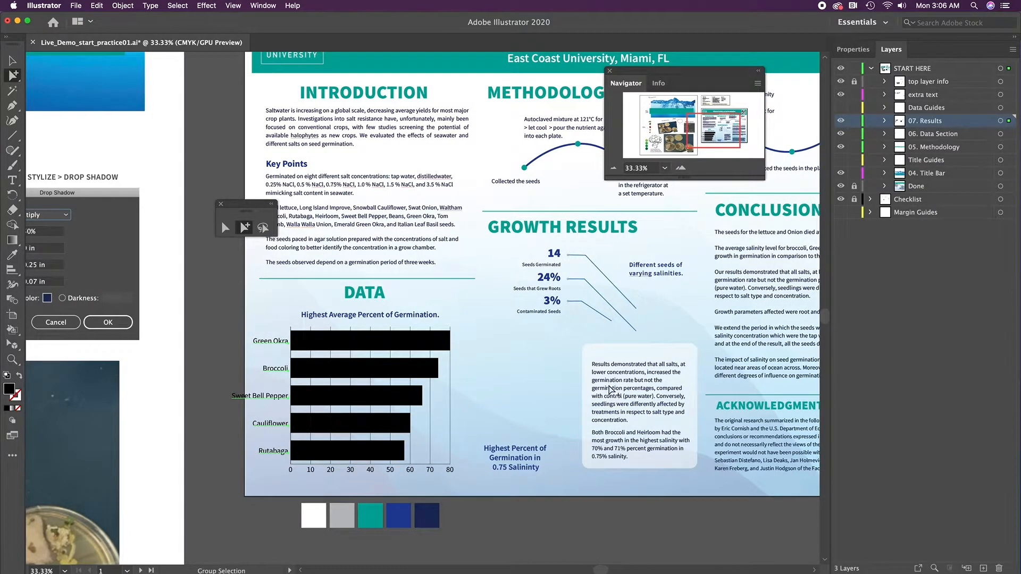
{"action": "mouse_move", "coordinate": [499, 374]}
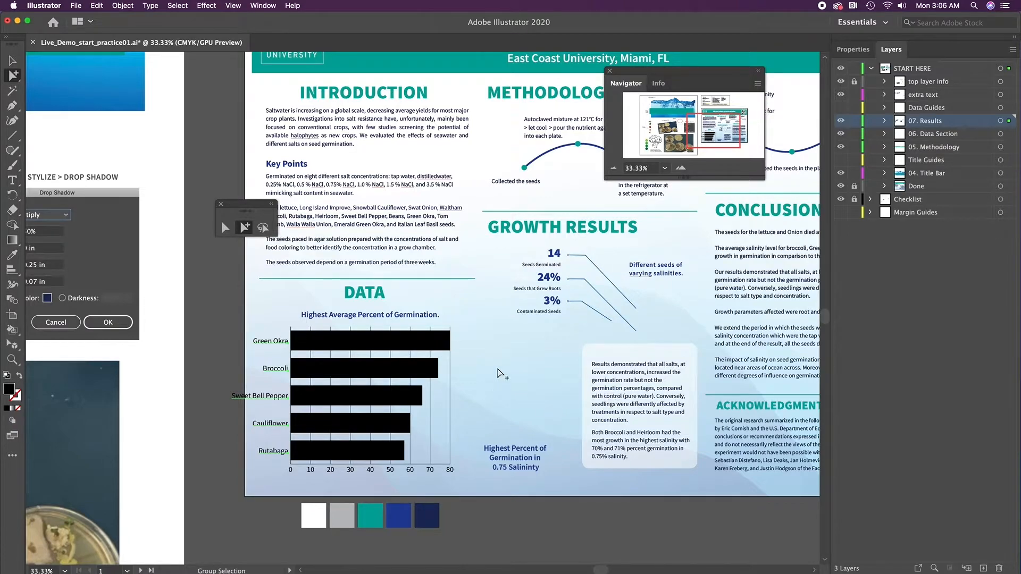
{"action": "mouse_move", "coordinate": [297, 327]}
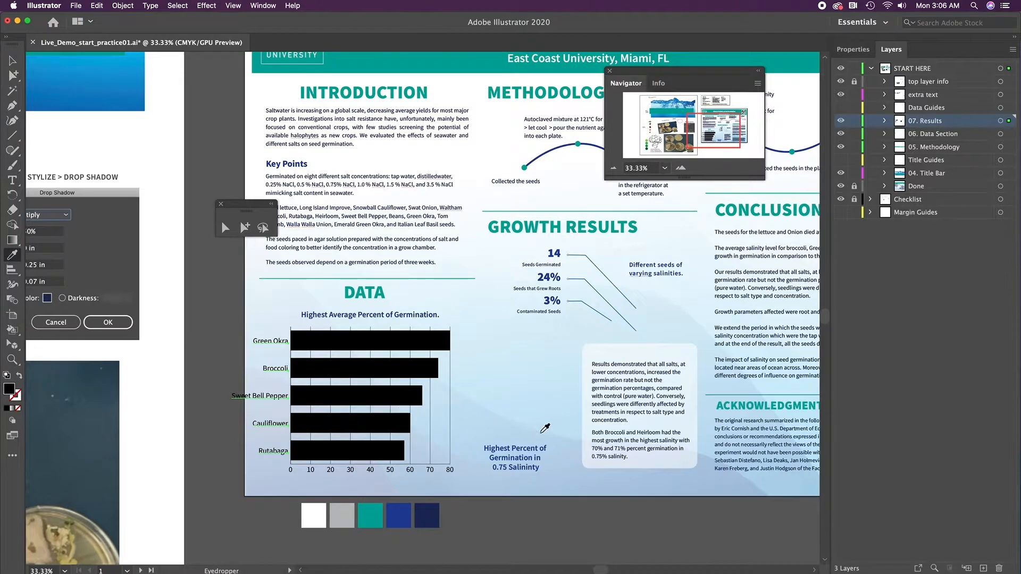
{"action": "mouse_move", "coordinate": [609, 380]}
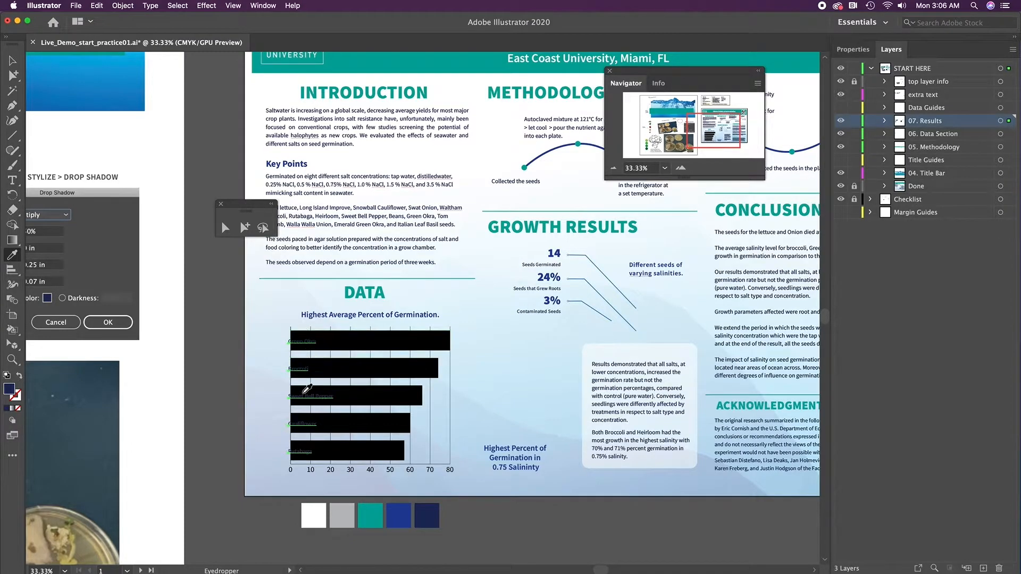
{"action": "mouse_move", "coordinate": [306, 338]}
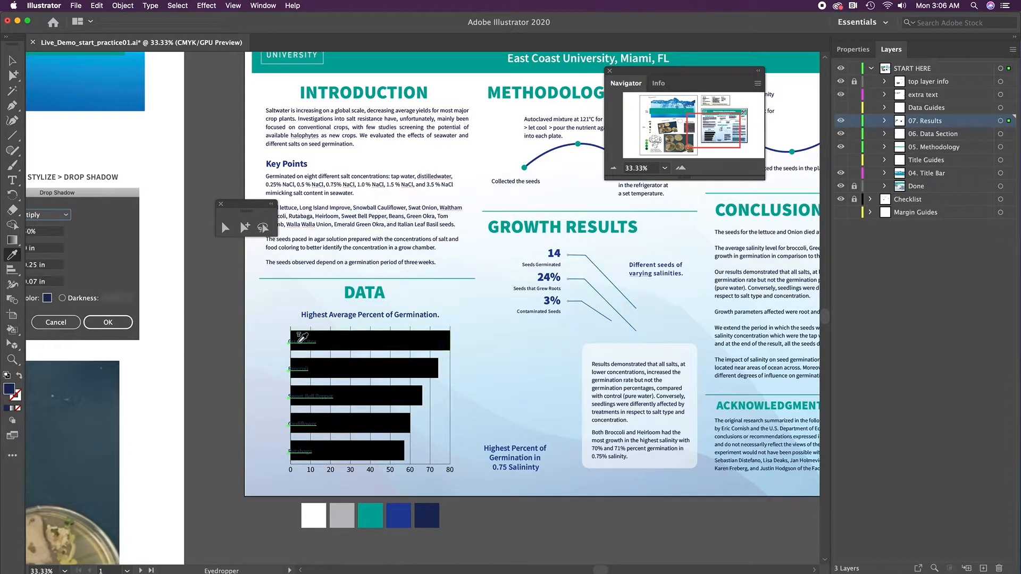
{"action": "mouse_move", "coordinate": [612, 394]}
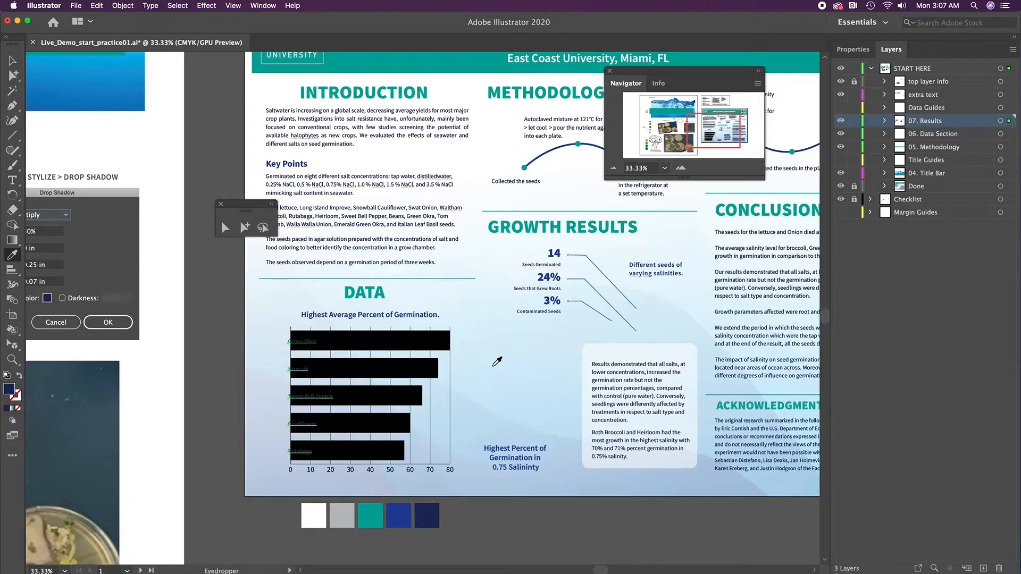
{"action": "mouse_move", "coordinate": [456, 516]}
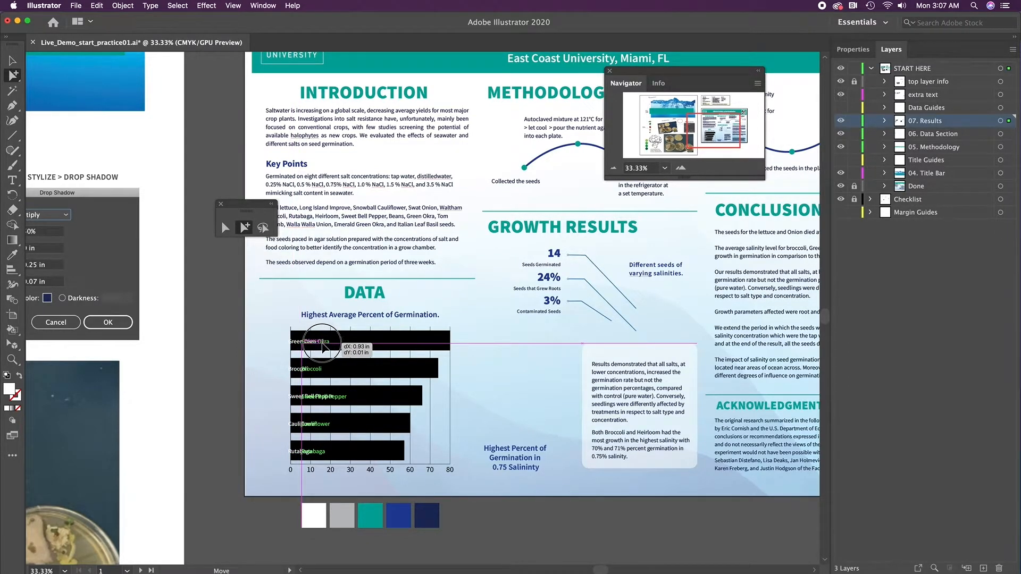
Drag the white crop labels inside the left ends of the bars
{"action": "left_click_drag", "start_coordinate": [322, 345], "coordinate": [309, 313]}
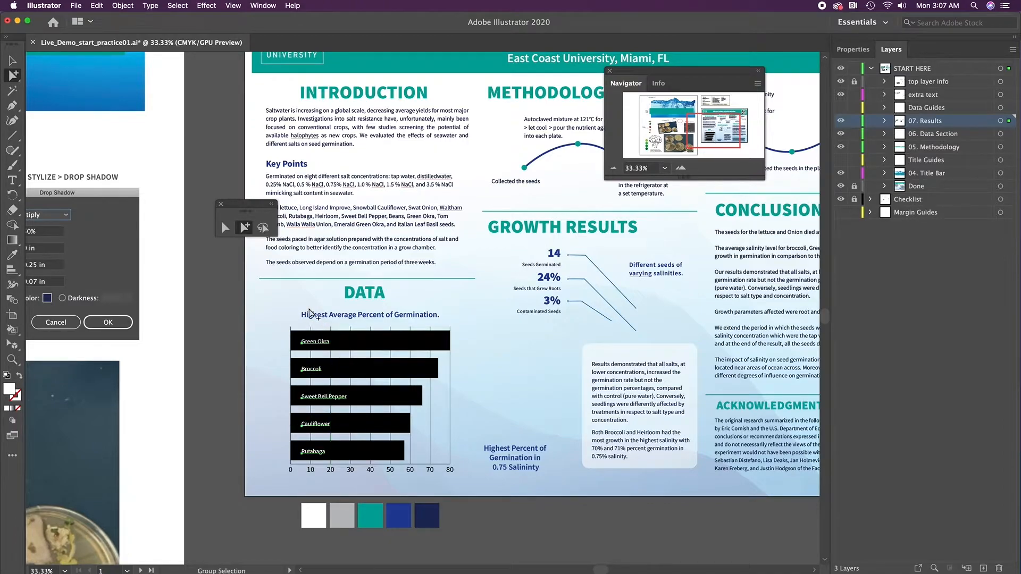
{"action": "mouse_move", "coordinate": [319, 409]}
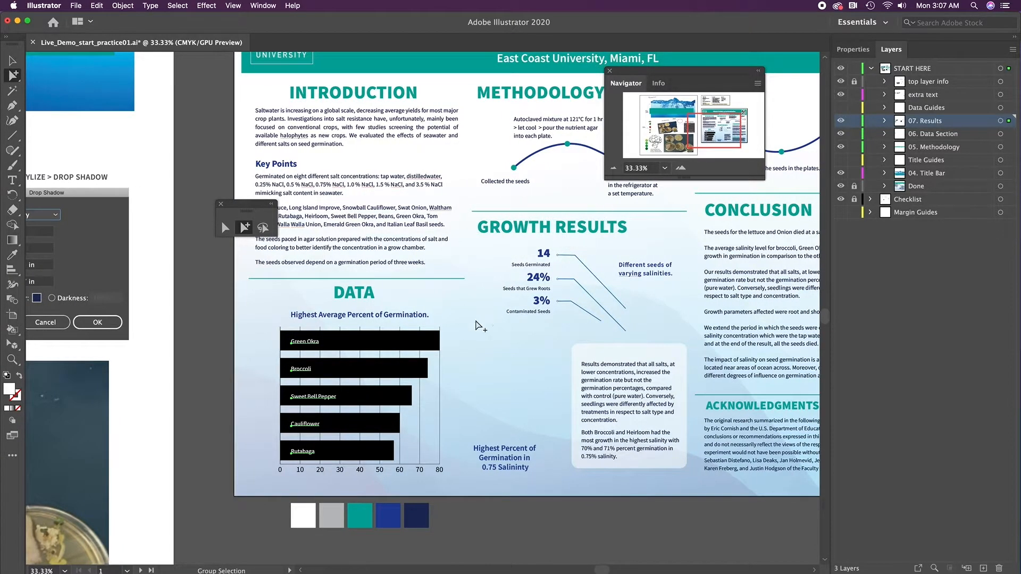
Deselect the graph and scroll down to reveal the 0–80 axis numbers
{"action": "left_click", "coordinate": [360, 341]}
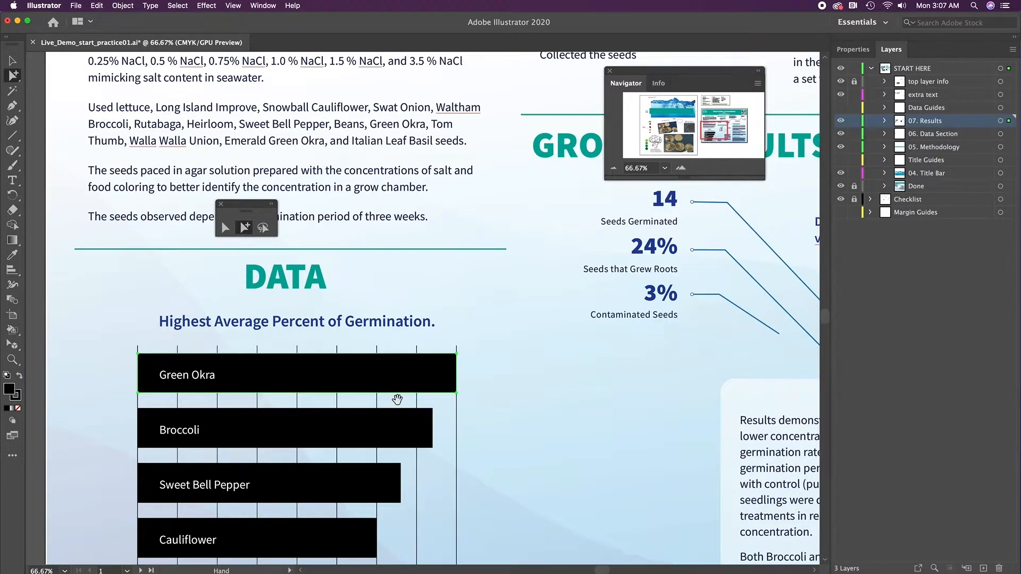
{"action": "scroll", "scroll_direction": "down", "scroll_amount": 3}
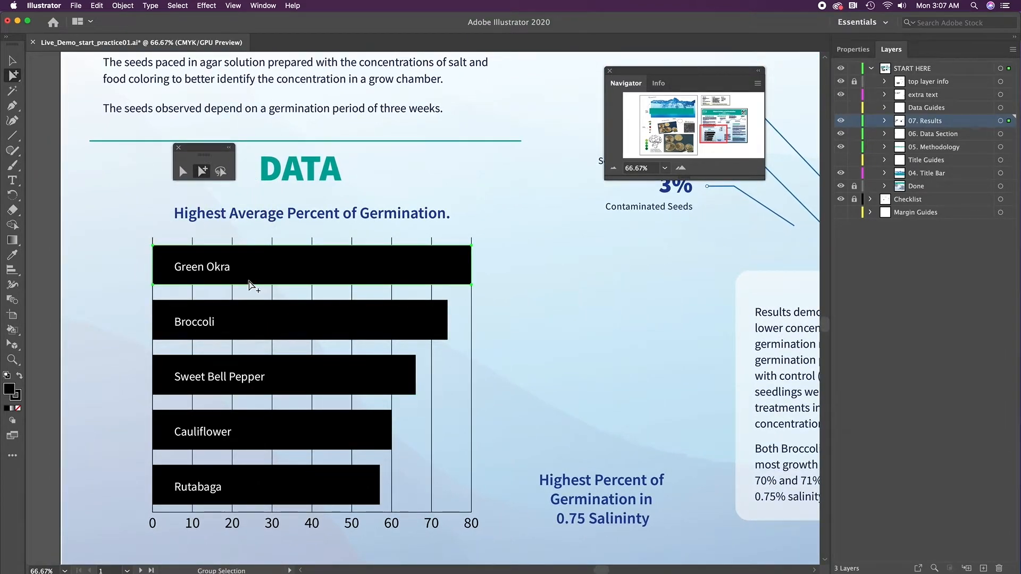
Select the vertical gridlines and bring up their stroke color swatches in Properties
{"action": "left_click", "coordinate": [139, 291]}
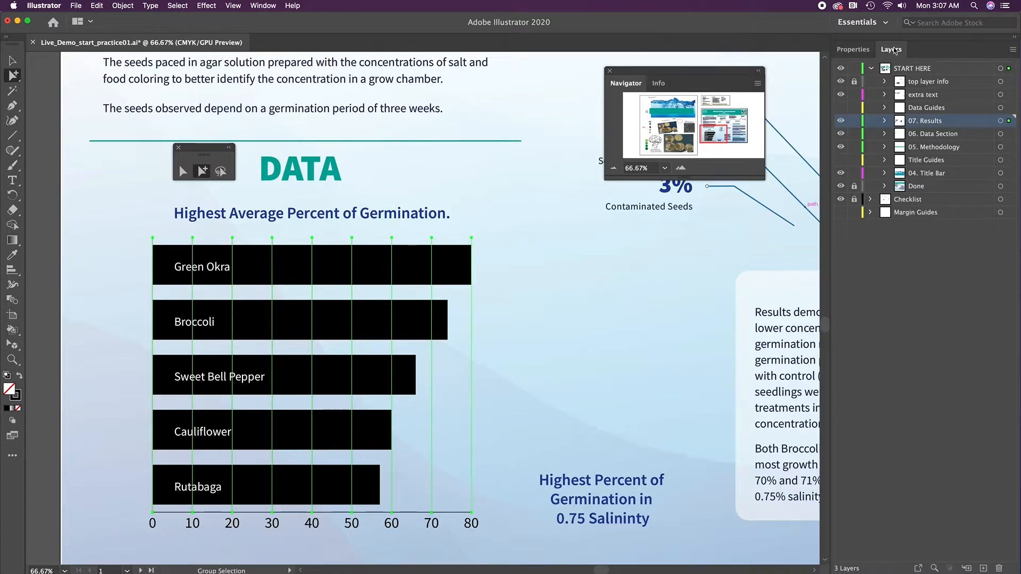
{"action": "left_click", "coordinate": [885, 49]}
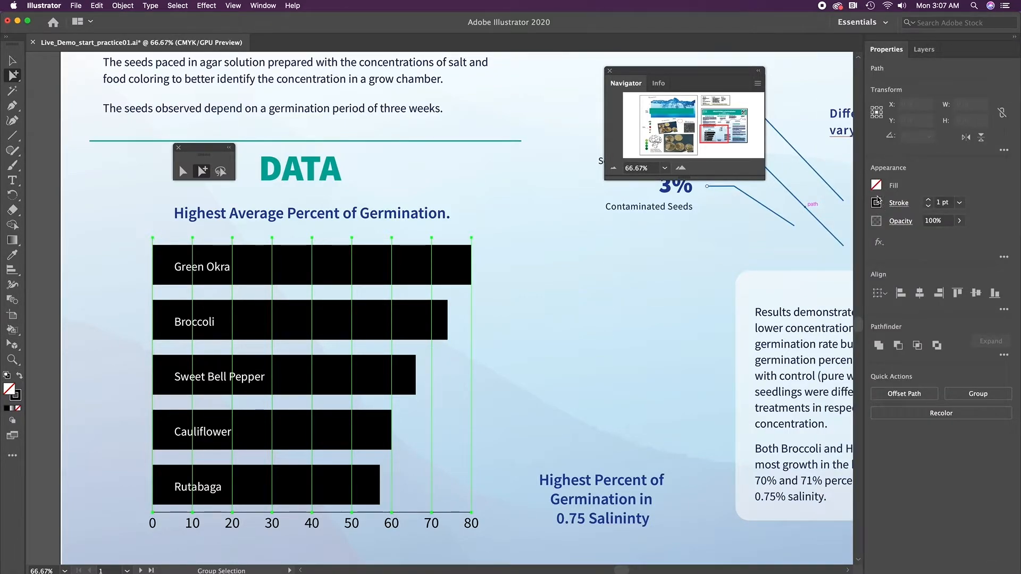
{"action": "left_click", "coordinate": [876, 202]}
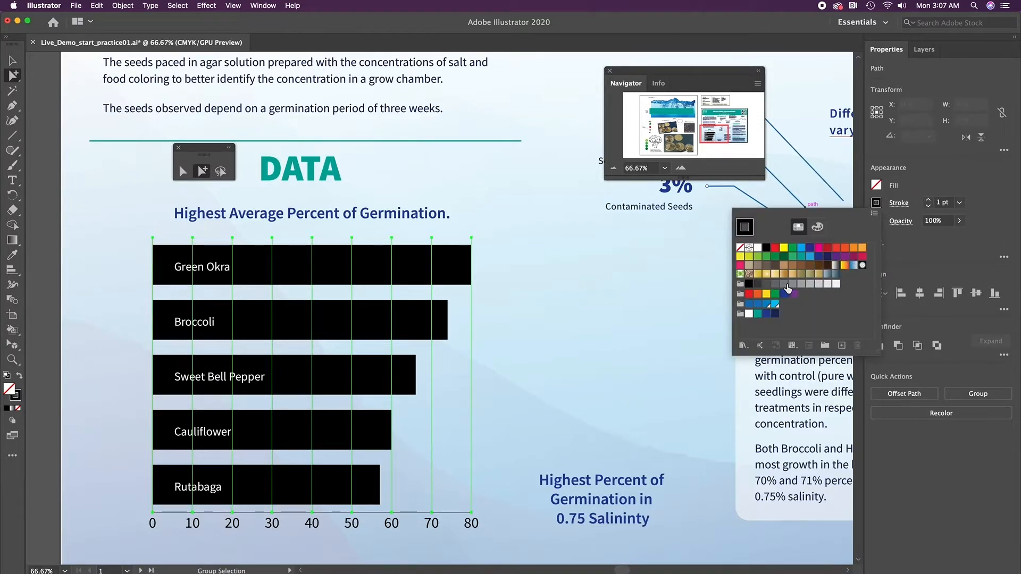
{"action": "mouse_move", "coordinate": [803, 289]}
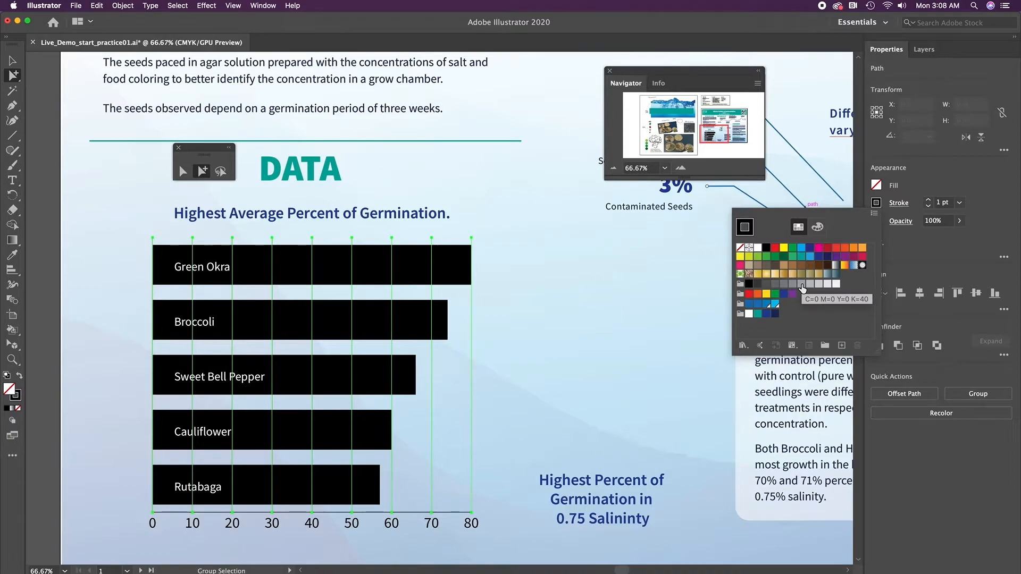
{"action": "mouse_move", "coordinate": [811, 289]}
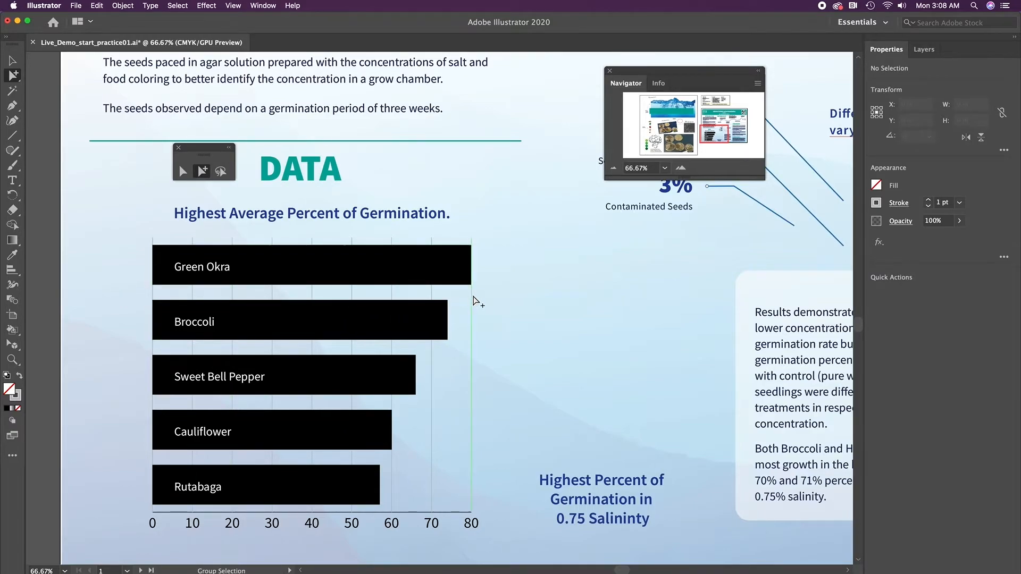
{"action": "mouse_move", "coordinate": [490, 325]}
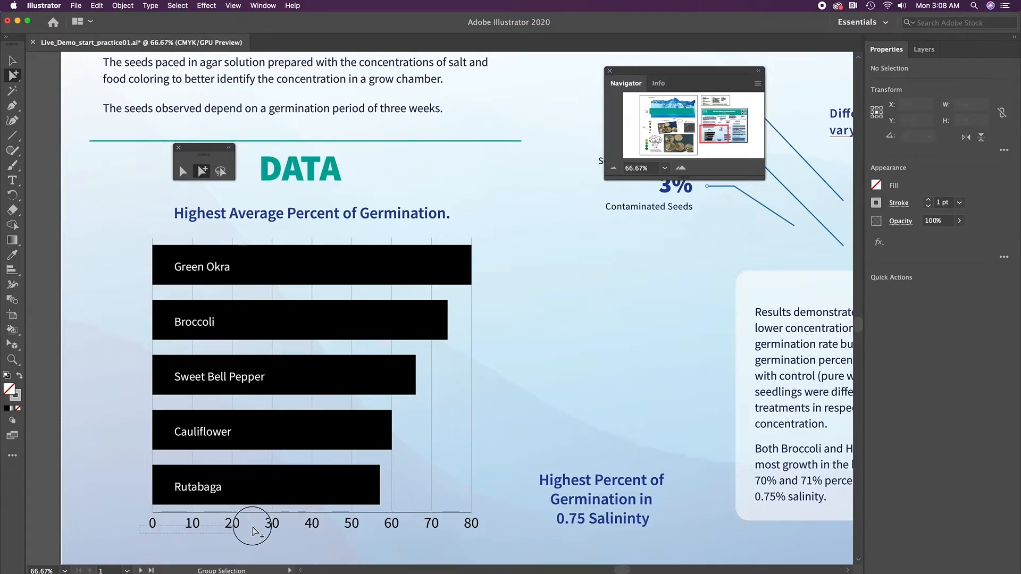
Select the 0–80 axis numbers and center-align them under their gridlines
{"action": "left_click", "coordinate": [254, 523]}
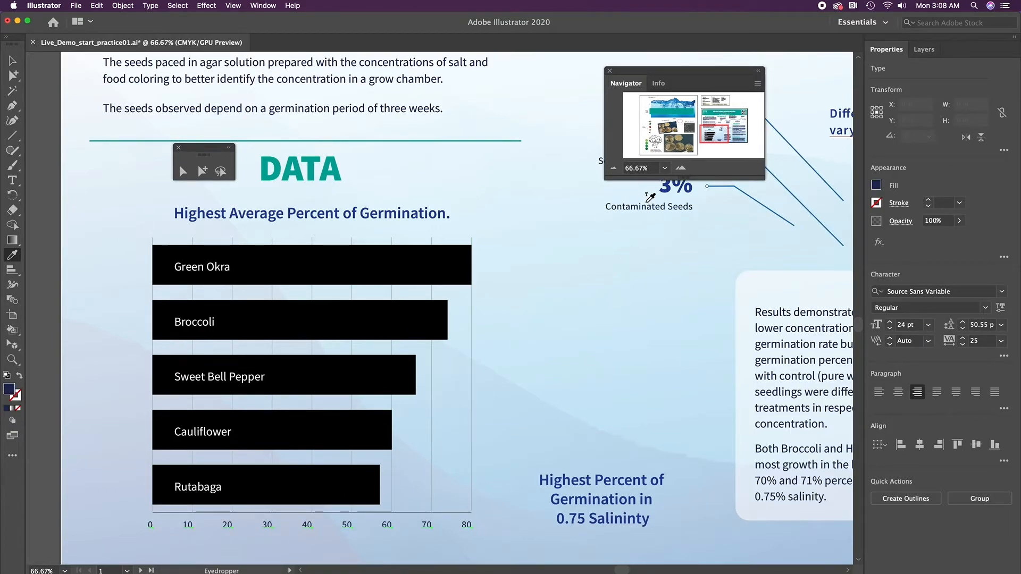
{"action": "mouse_move", "coordinate": [460, 490]}
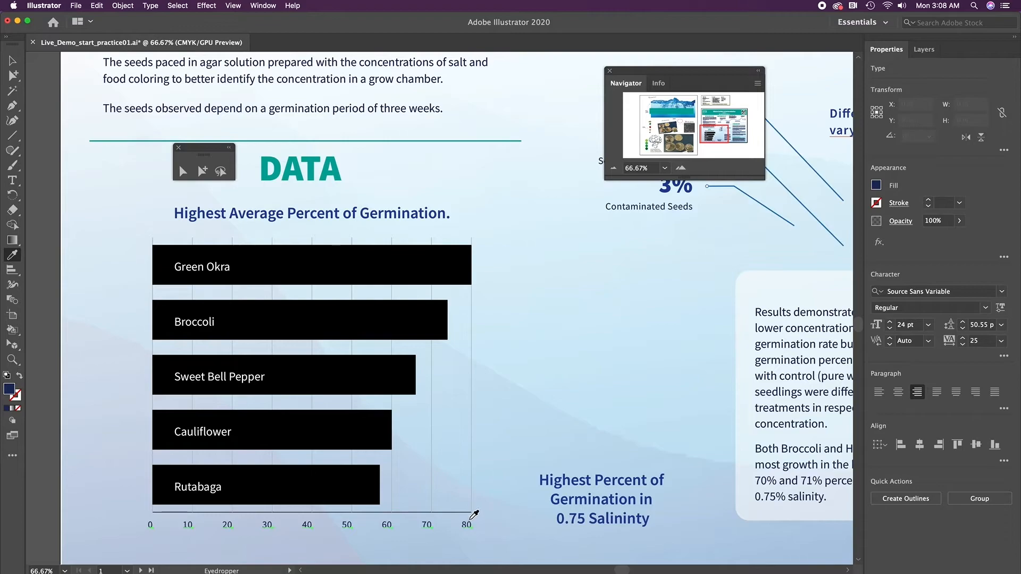
{"action": "mouse_move", "coordinate": [482, 433]}
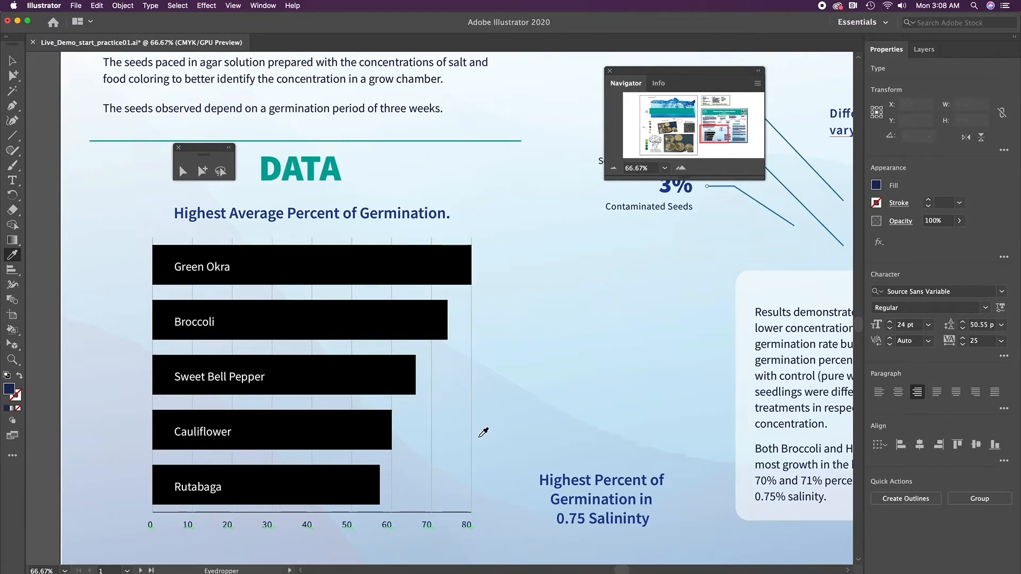
{"action": "mouse_move", "coordinate": [804, 420]}
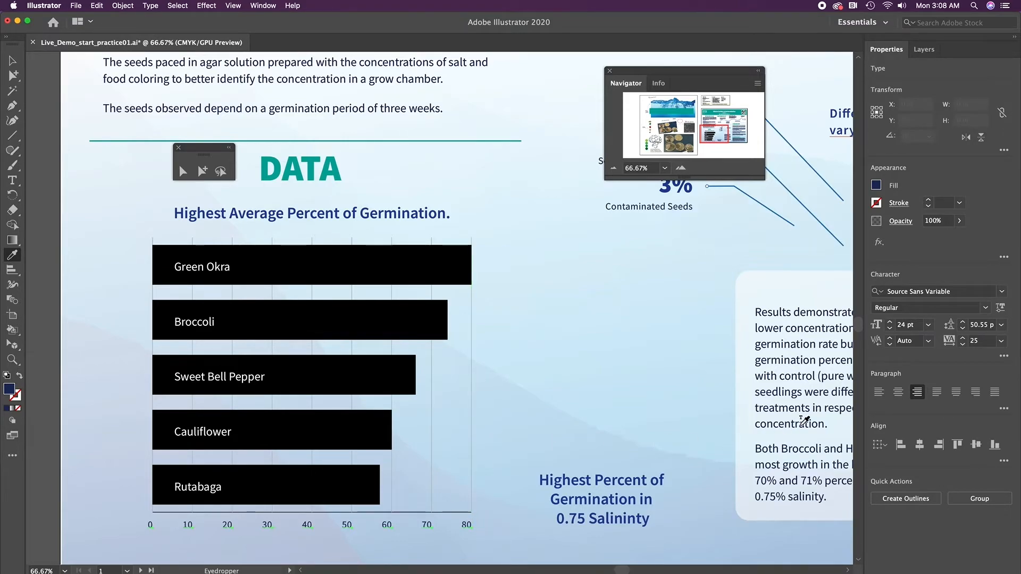
{"action": "left_click", "coordinate": [898, 392]}
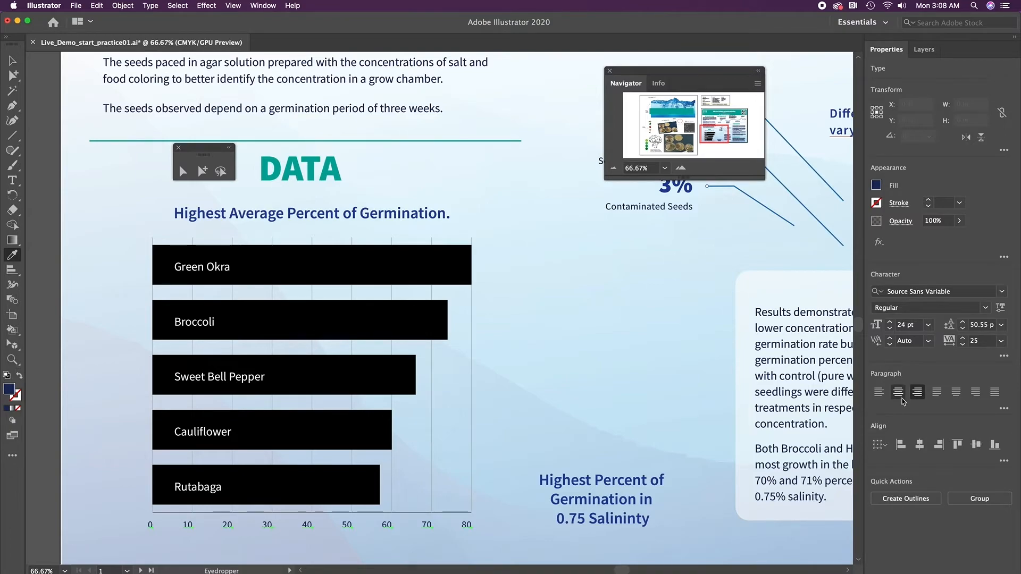
{"action": "mouse_move", "coordinate": [899, 392]}
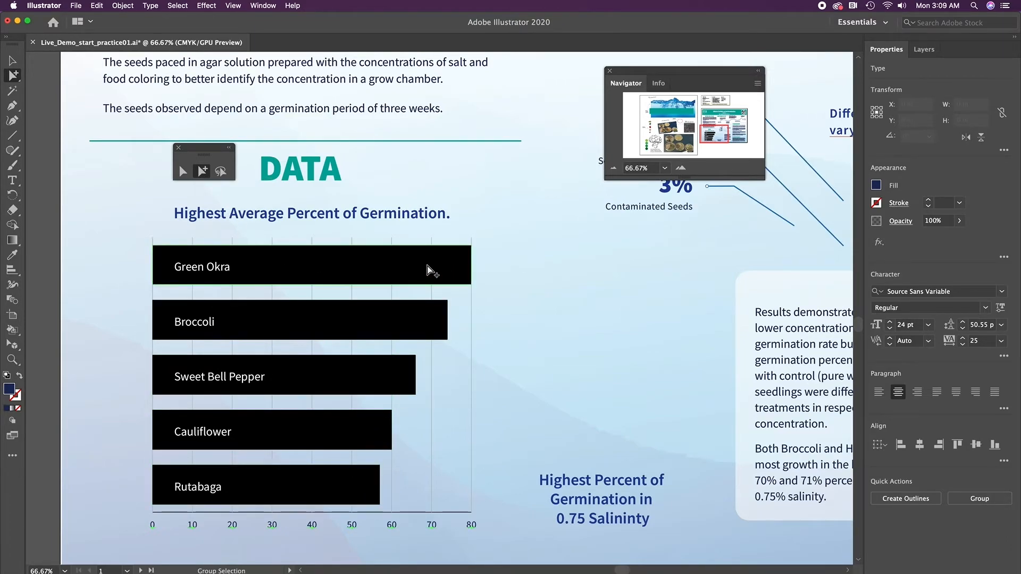
Select all five graph bars and eyedrop the blue swatch to fill them blue
{"action": "left_click", "coordinate": [299, 319]}
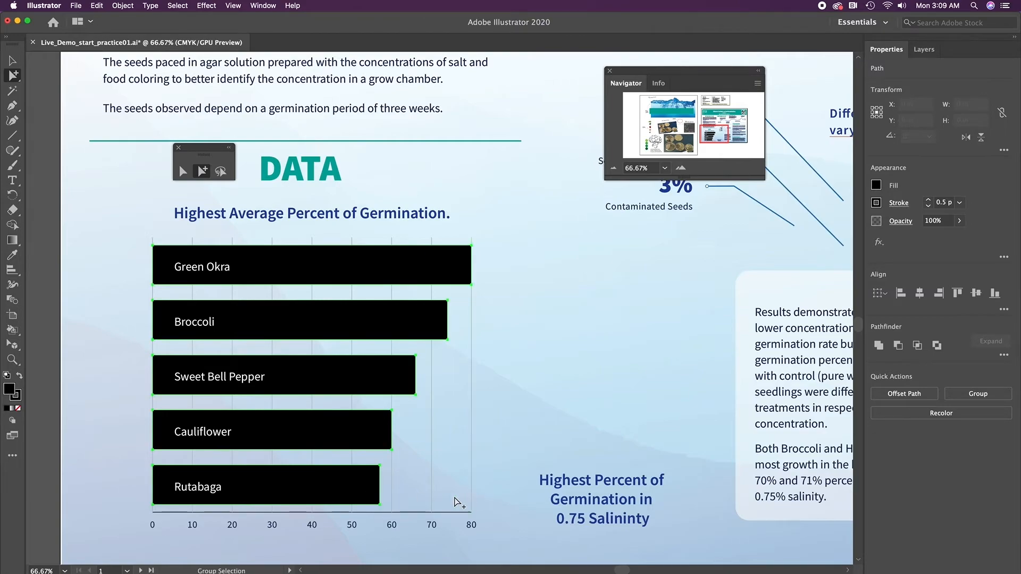
{"action": "mouse_move", "coordinate": [435, 272]}
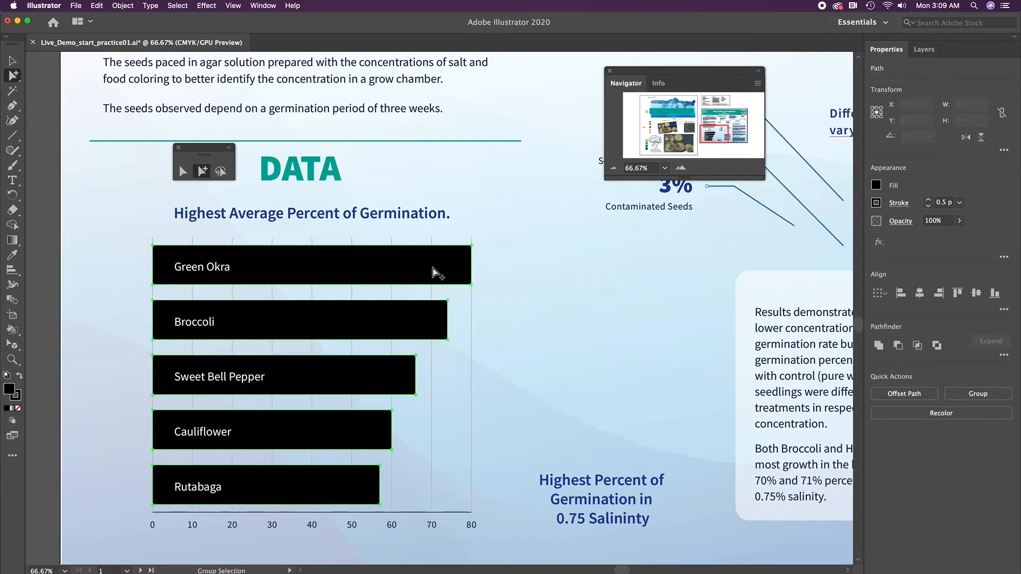
{"action": "left_click", "coordinate": [12, 255]}
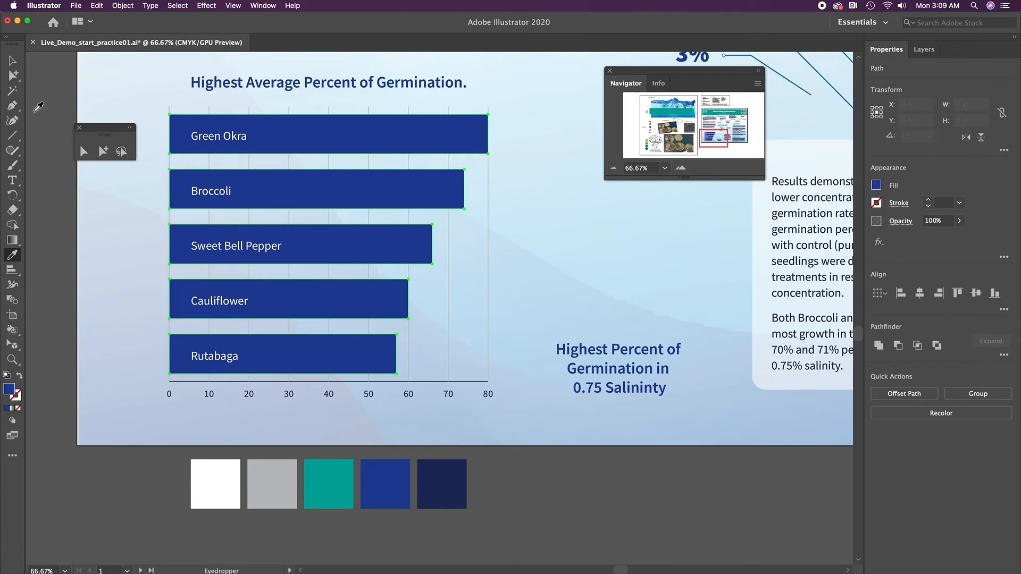
{"action": "mouse_move", "coordinate": [102, 151]}
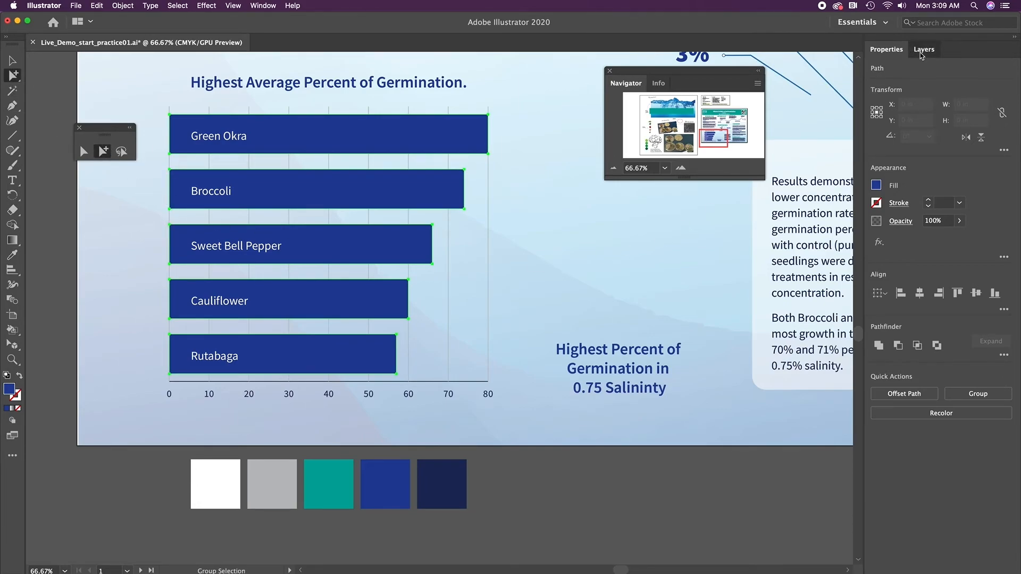
Drag <Graph> from 07. Results into the 06. Data Section layer and select it
{"action": "left_click", "coordinate": [922, 49]}
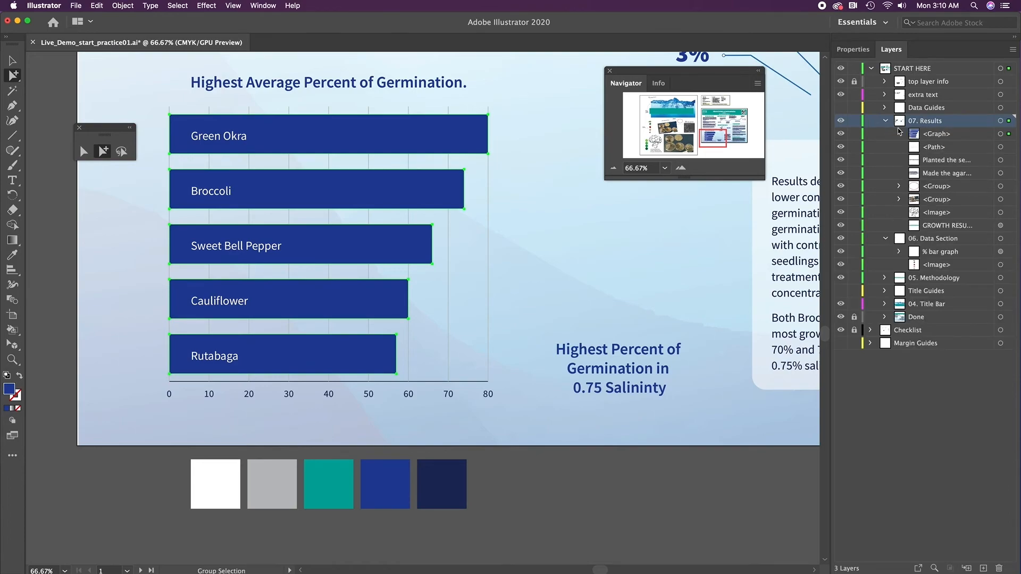
{"action": "left_click", "coordinate": [937, 133]}
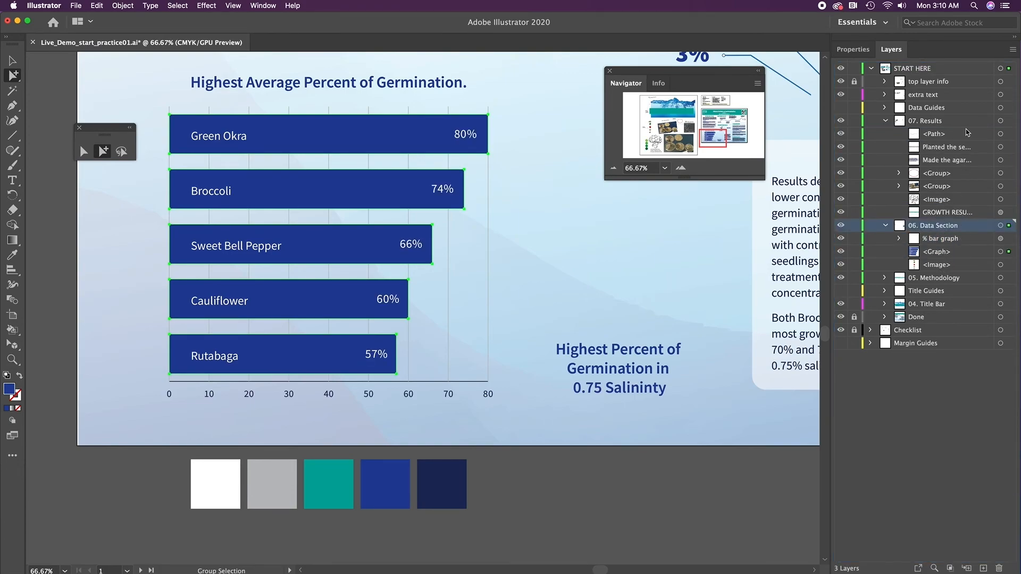
{"action": "left_click", "coordinate": [936, 252]}
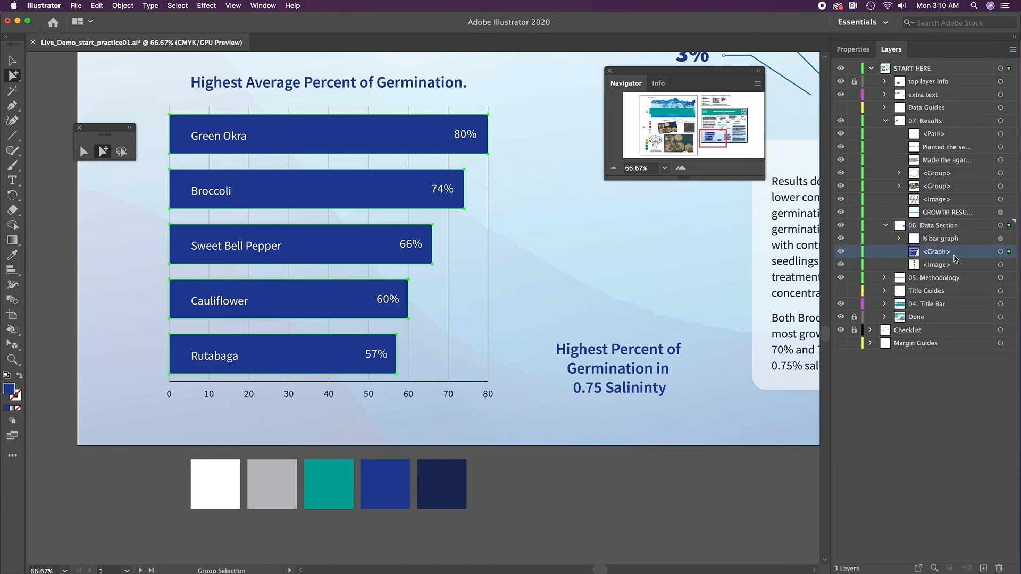